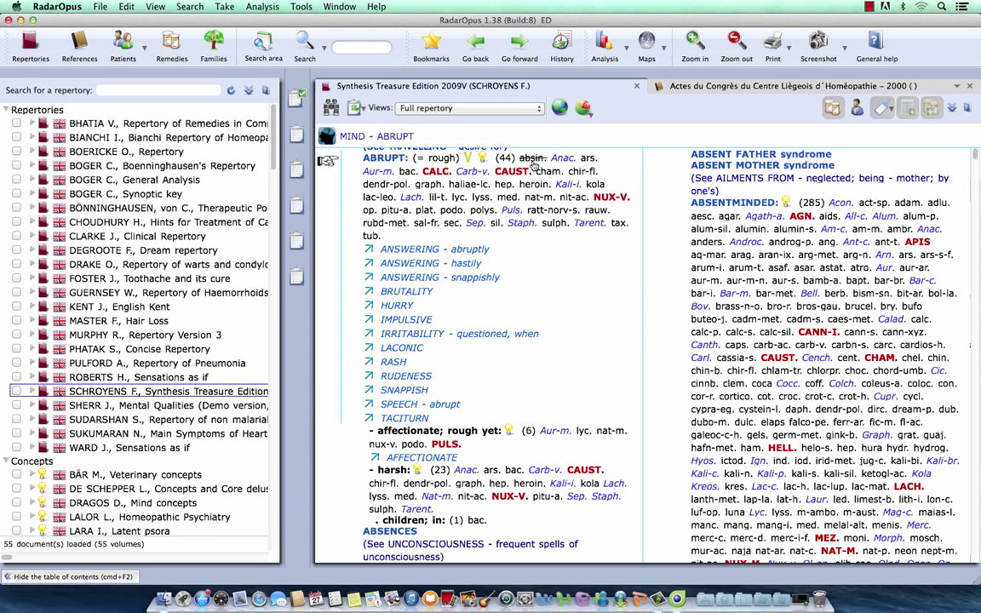
{"action": "mouse_move", "coordinate": [909, 108]}
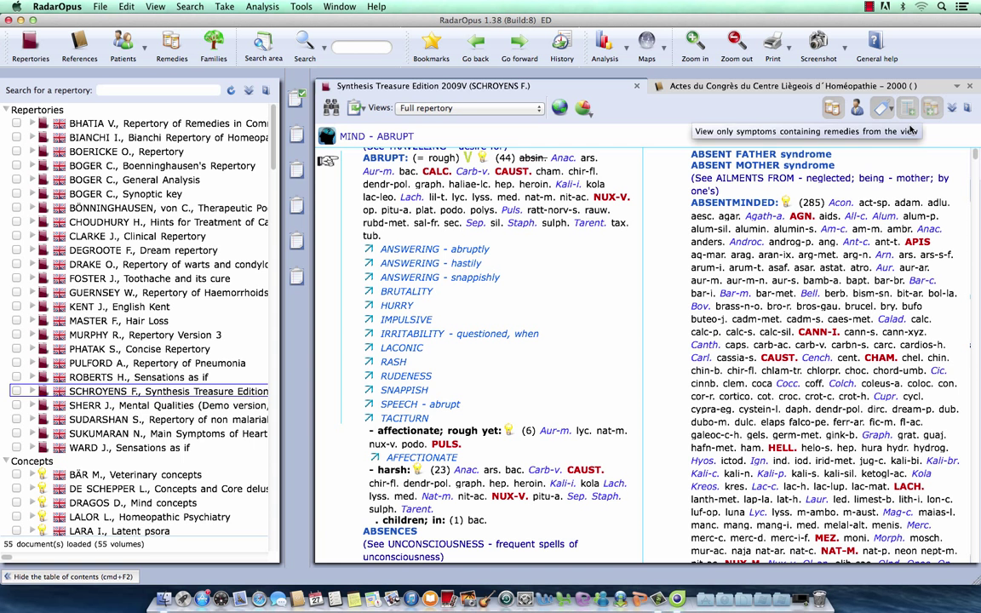
{"action": "mouse_move", "coordinate": [931, 108]}
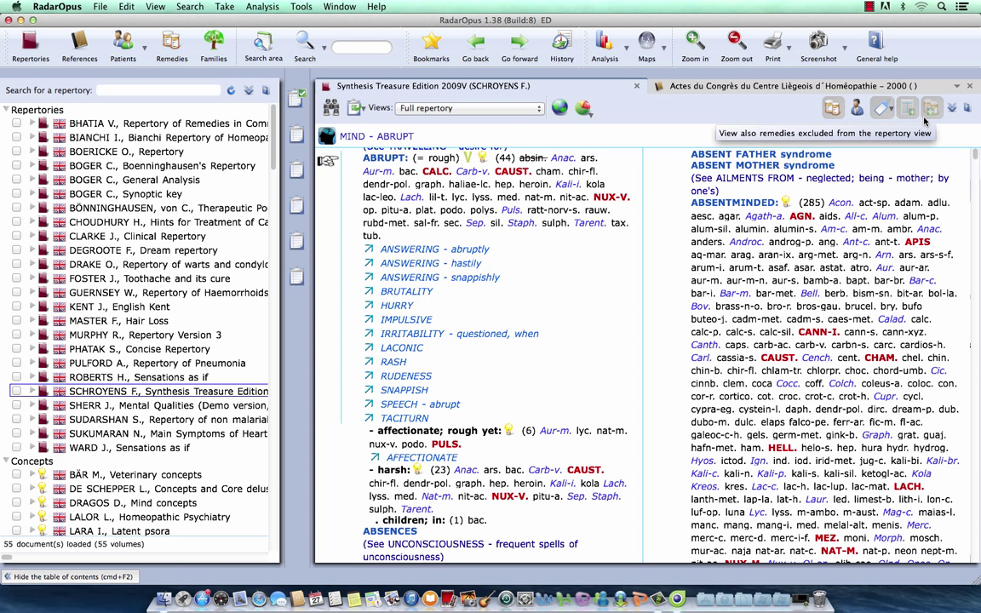
{"action": "mouse_move", "coordinate": [393, 104]}
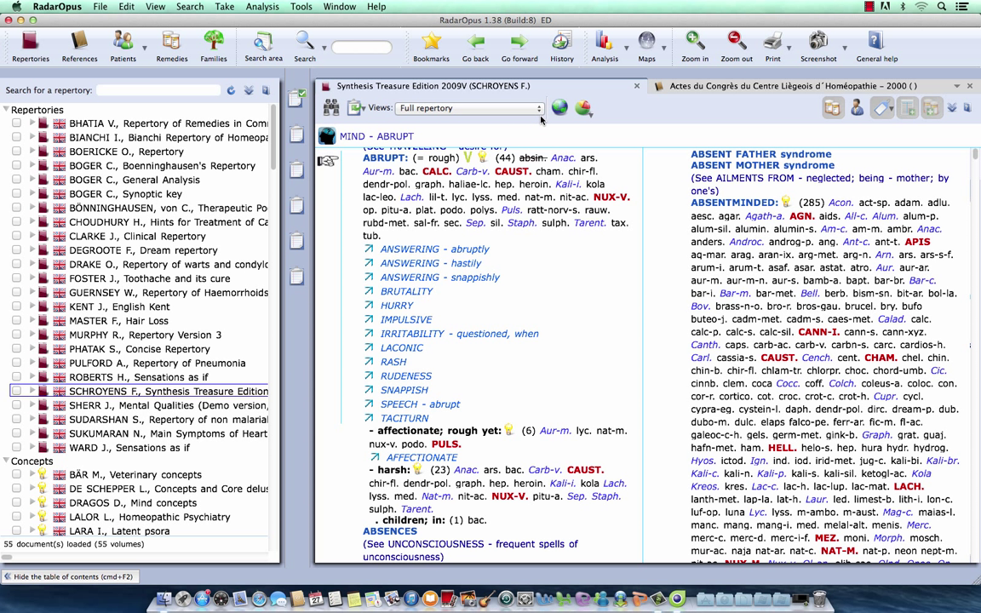
{"action": "mouse_move", "coordinate": [491, 138]}
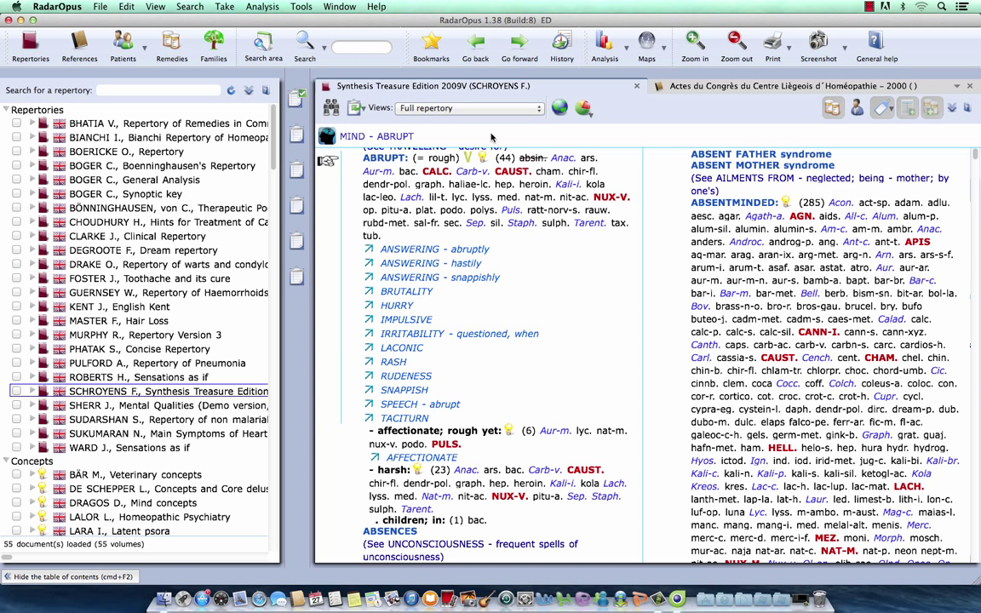
{"action": "mouse_move", "coordinate": [383, 165]}
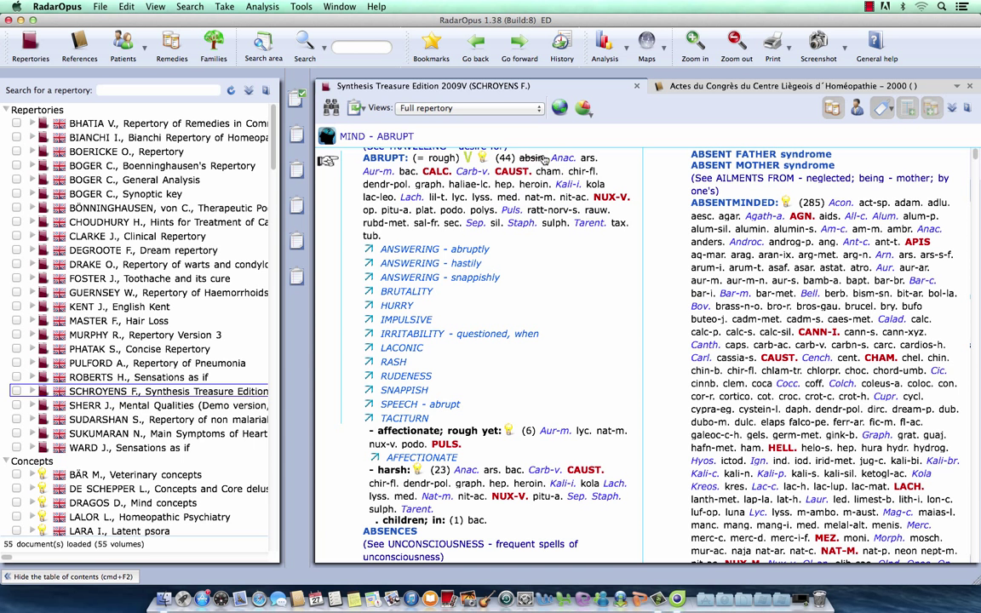
{"action": "mouse_move", "coordinate": [525, 143]}
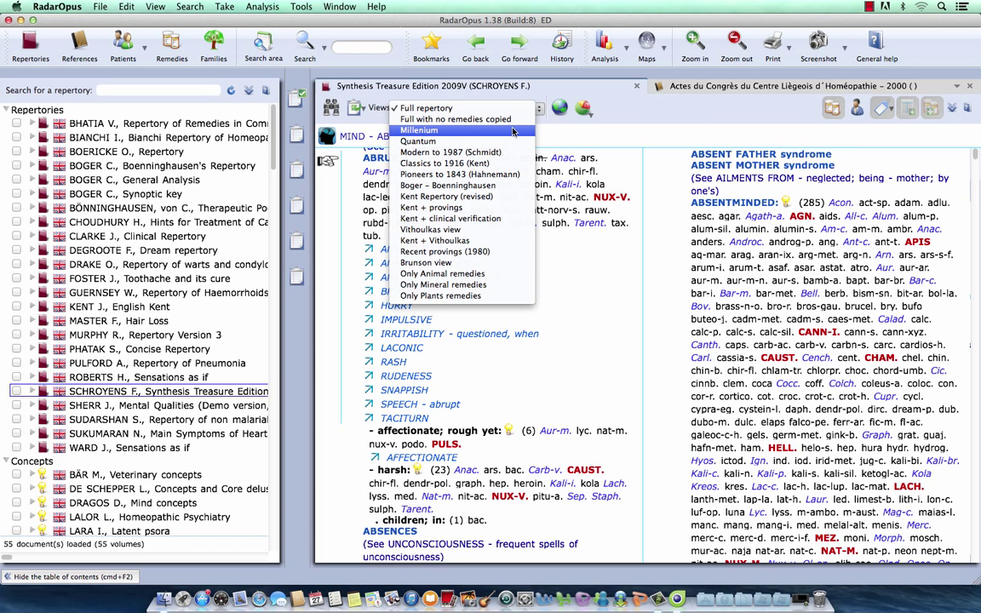
Step: Choose the Millenium view for the Synthesis repertory from the Views list
{"action": "left_click", "coordinate": [418, 130]}
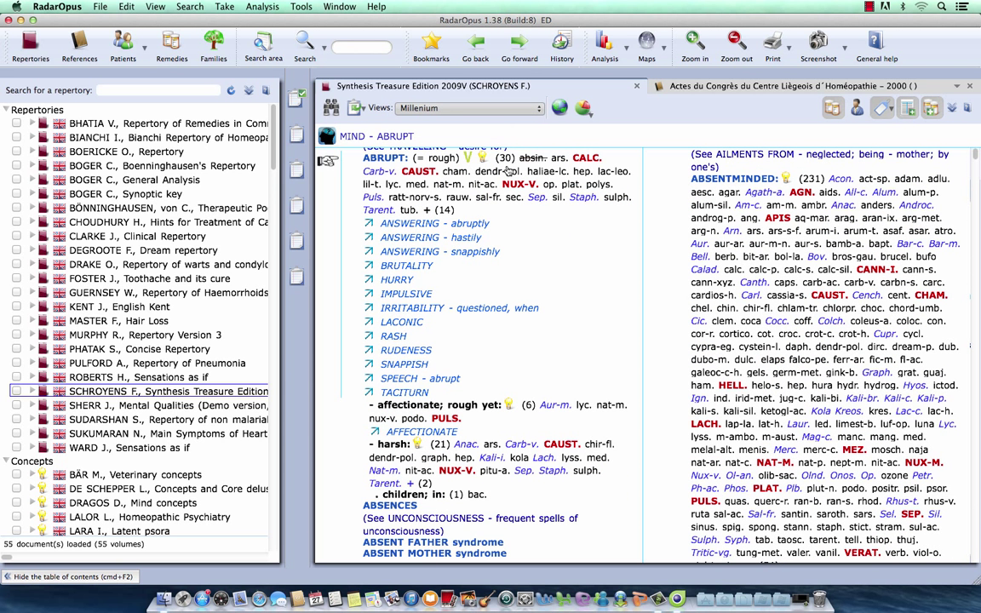
{"action": "mouse_move", "coordinate": [508, 172]}
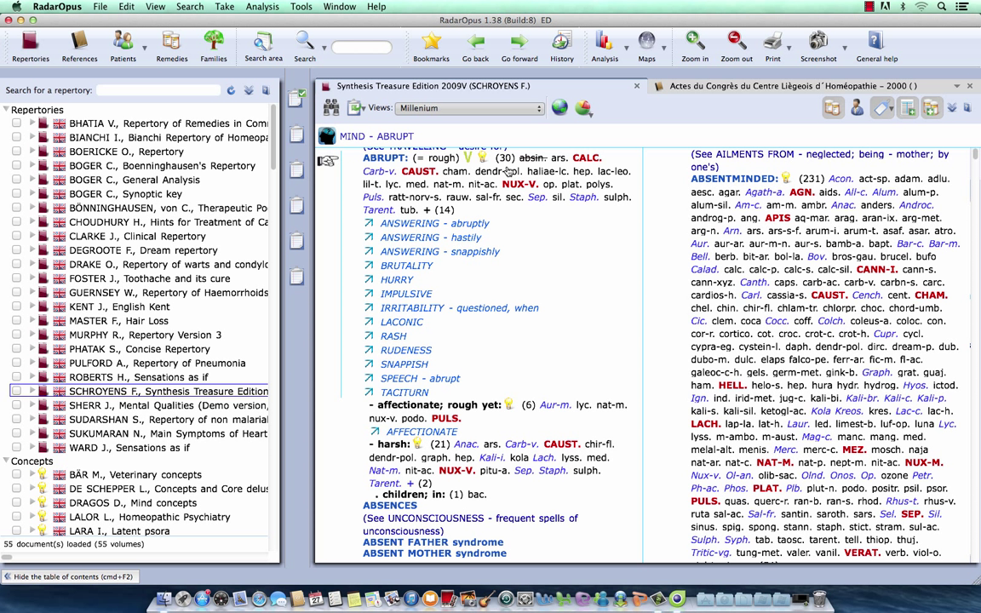
{"action": "mouse_move", "coordinate": [451, 237]}
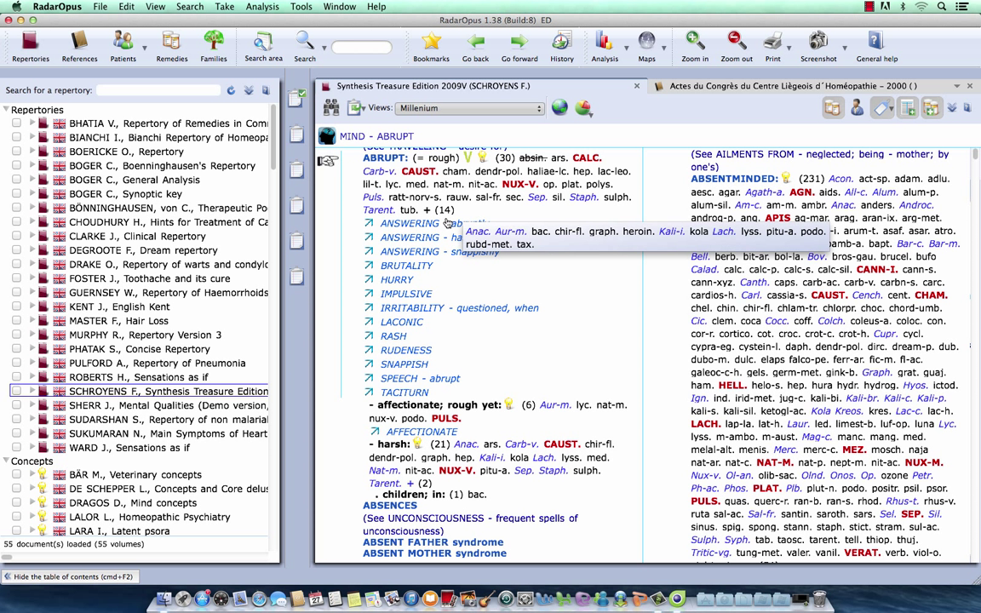
{"action": "mouse_move", "coordinate": [445, 223]}
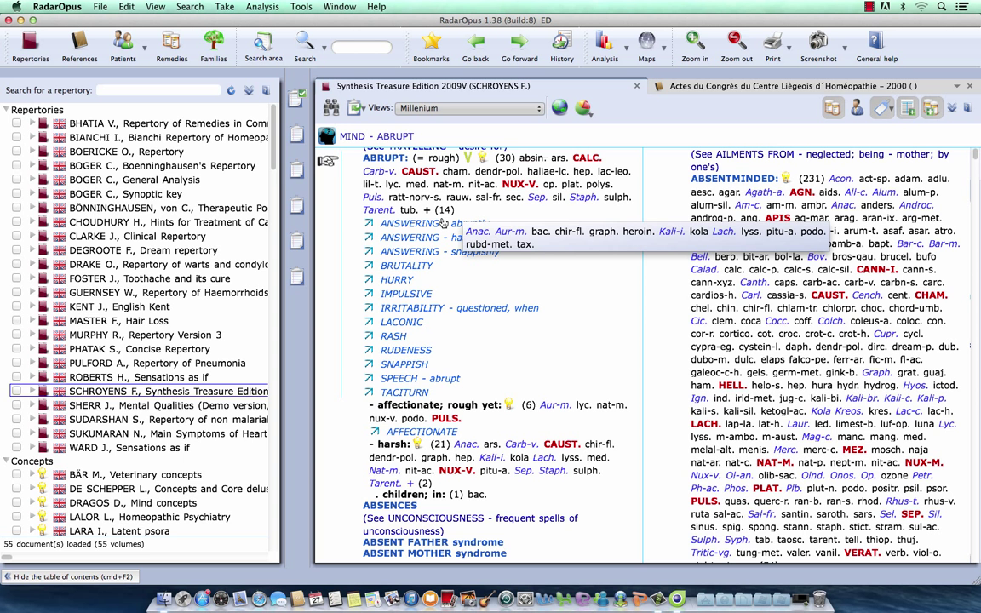
{"action": "mouse_move", "coordinate": [442, 223]}
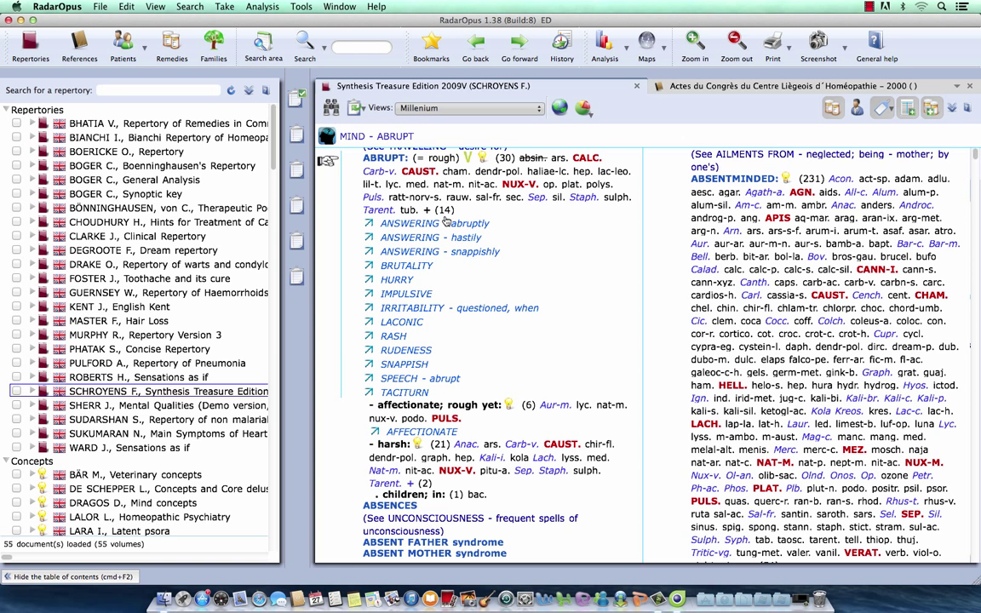
{"action": "mouse_move", "coordinate": [448, 222]}
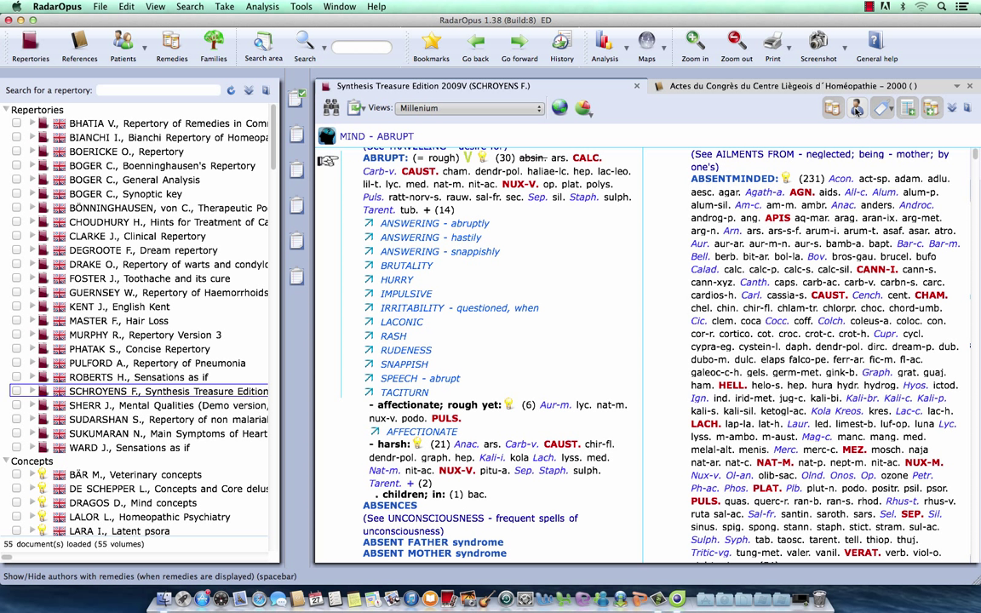
{"action": "mouse_move", "coordinate": [856, 107]}
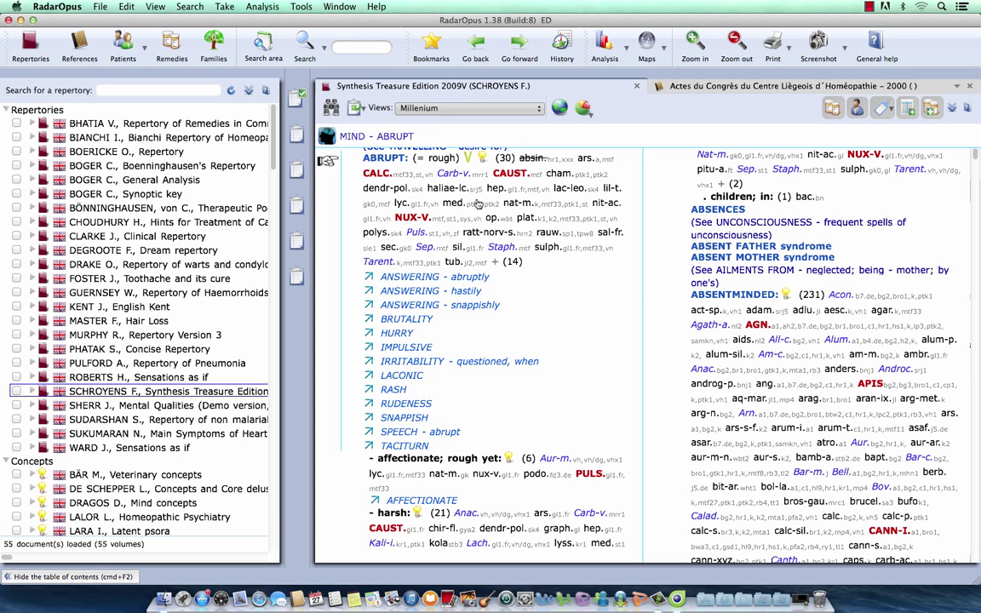
{"action": "mouse_move", "coordinate": [573, 220]}
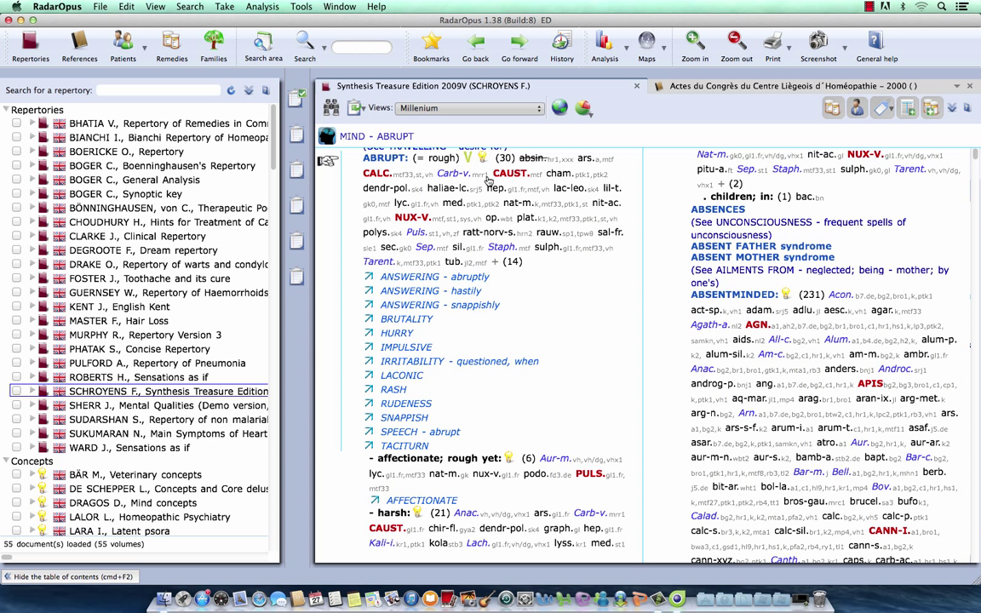
{"action": "mouse_move", "coordinate": [484, 180]}
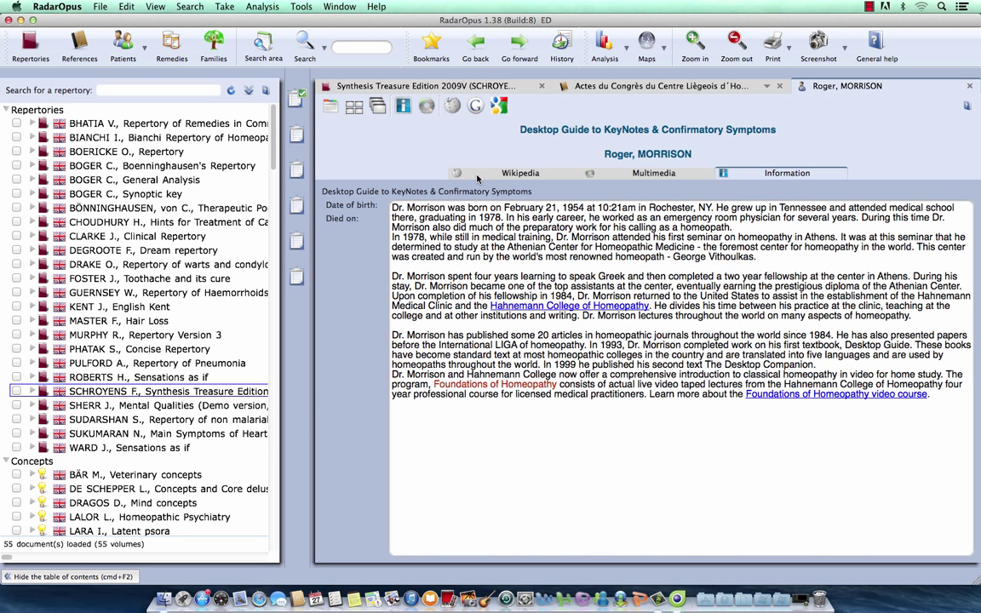
{"action": "mouse_move", "coordinate": [596, 158]}
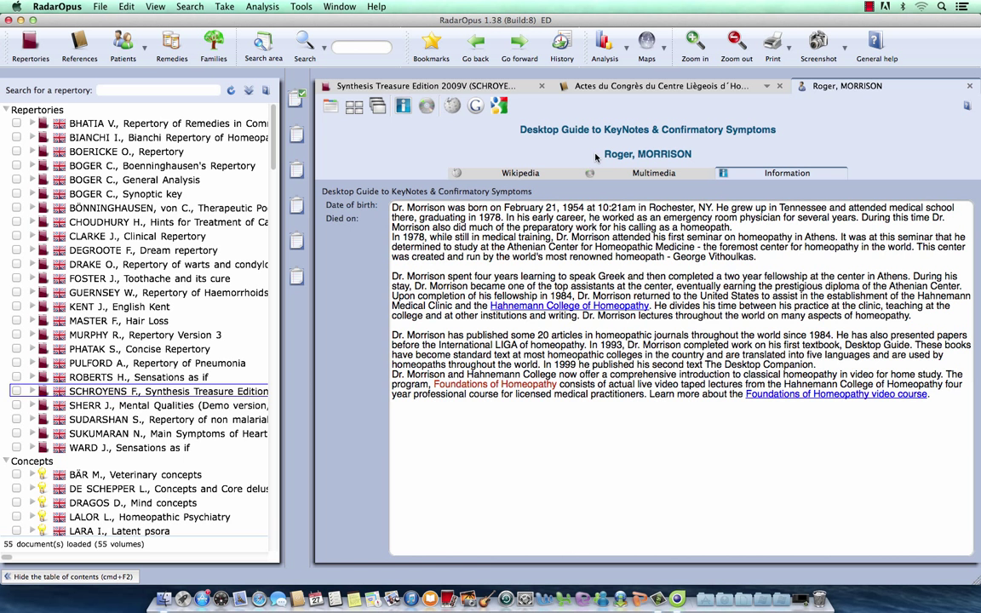
{"action": "mouse_move", "coordinate": [609, 142]}
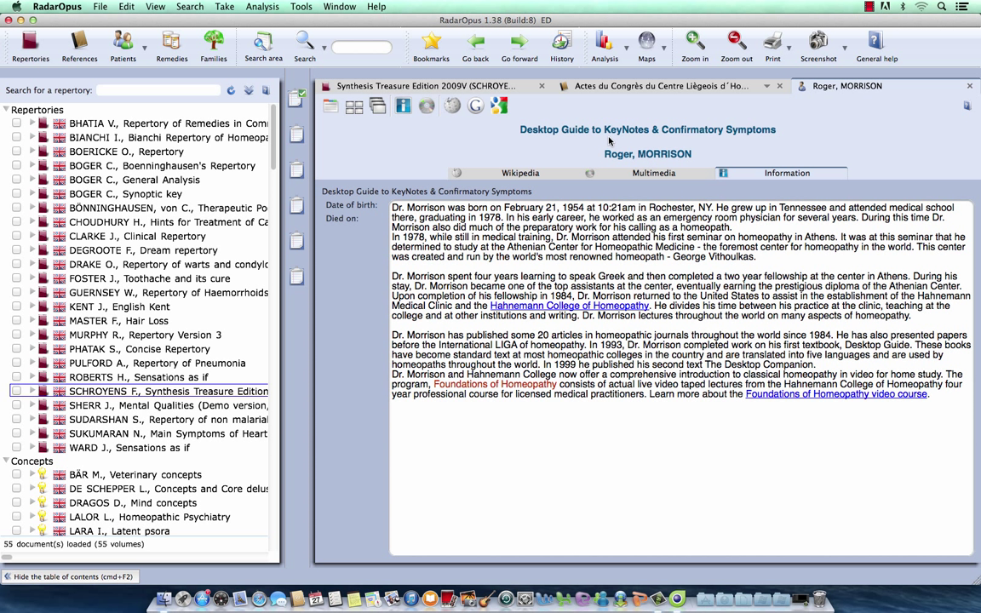
{"action": "mouse_move", "coordinate": [615, 141]}
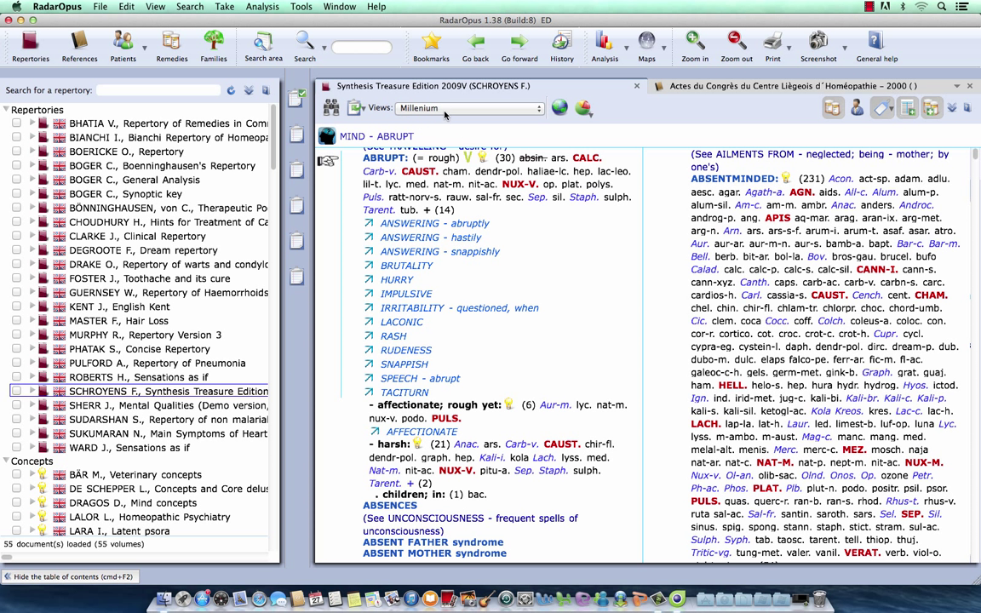
{"action": "mouse_move", "coordinate": [449, 117]}
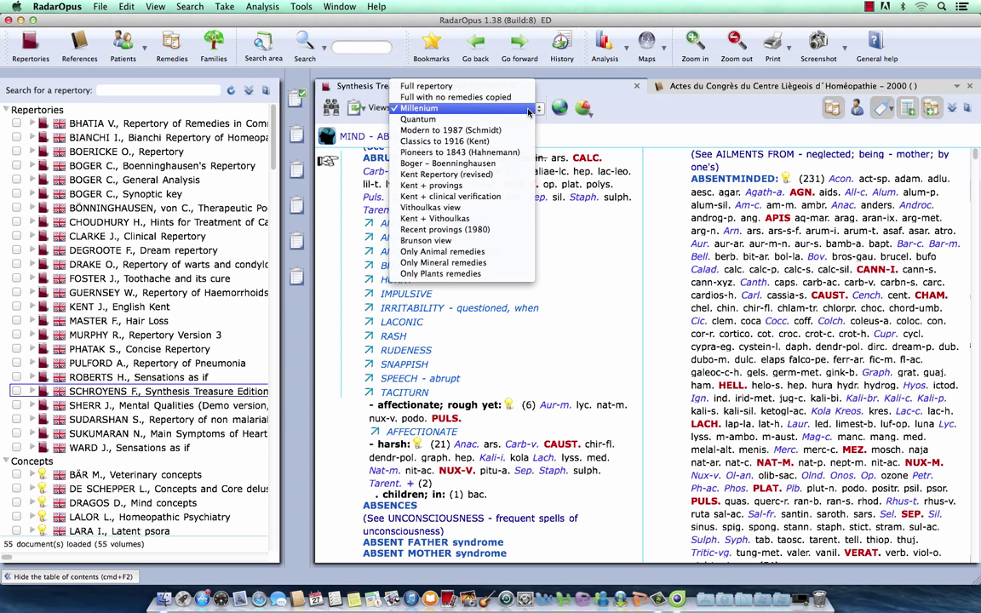
{"action": "left_click", "coordinate": [418, 118]}
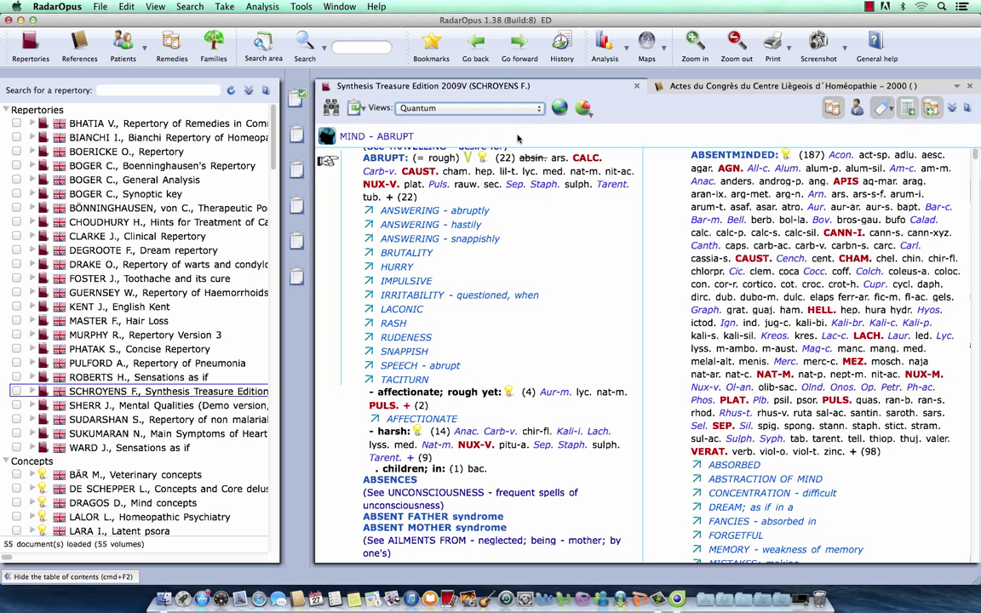
{"action": "mouse_move", "coordinate": [545, 166]}
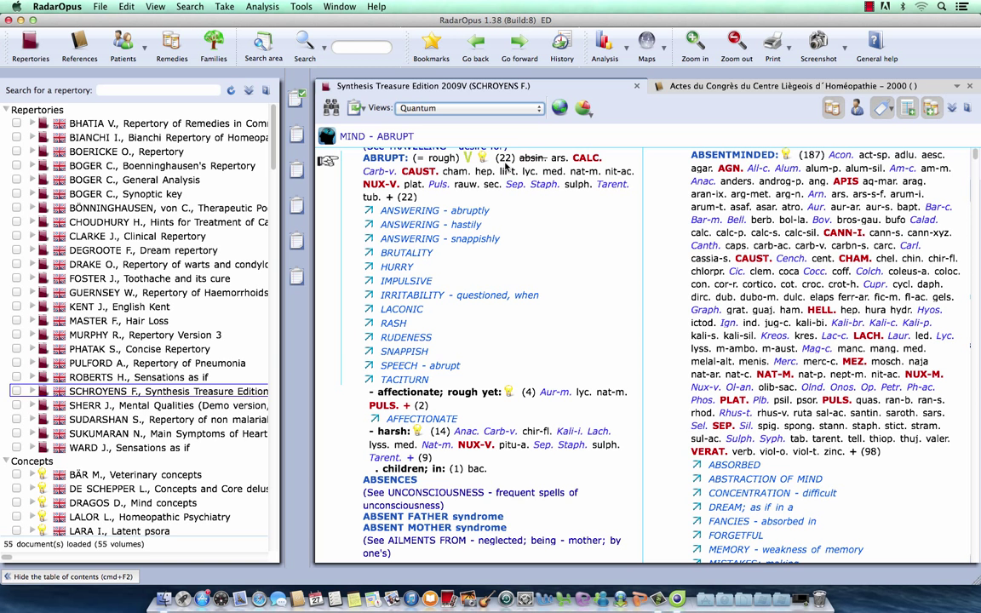
{"action": "mouse_move", "coordinate": [510, 167]}
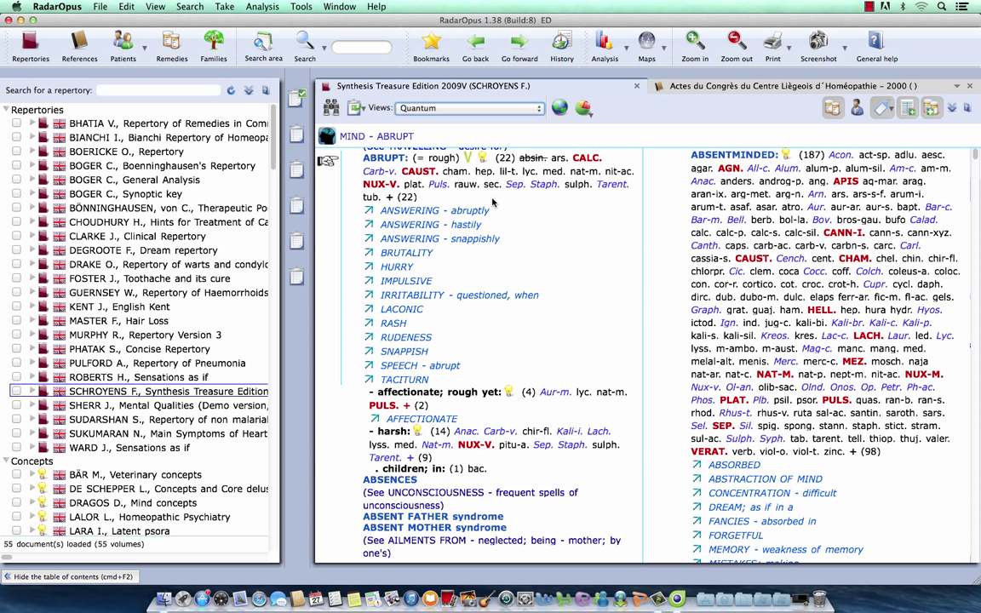
{"action": "mouse_move", "coordinate": [411, 208]}
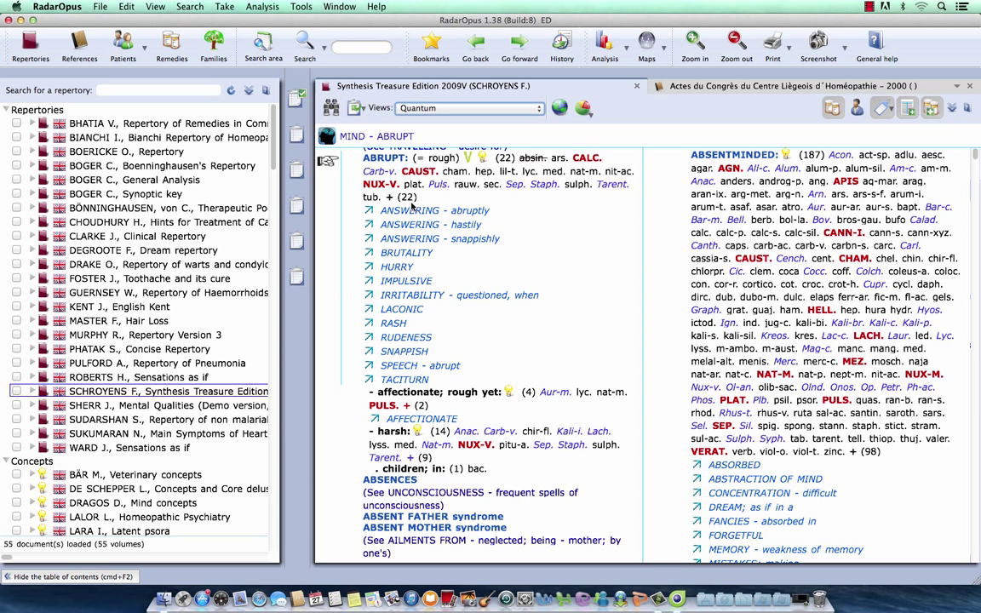
{"action": "mouse_move", "coordinate": [410, 210]}
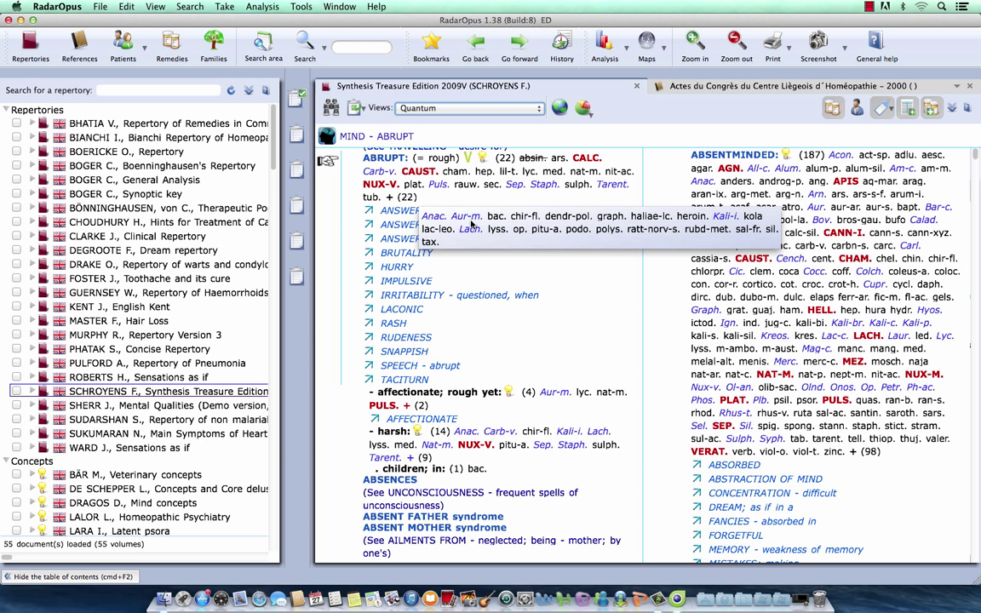
{"action": "mouse_move", "coordinate": [484, 227]}
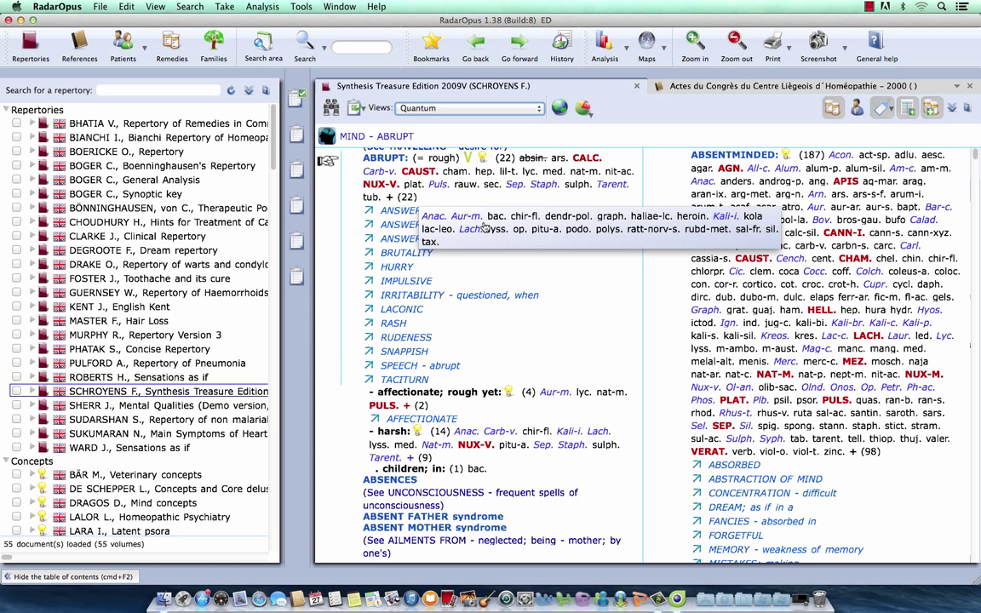
{"action": "mouse_move", "coordinate": [494, 218]}
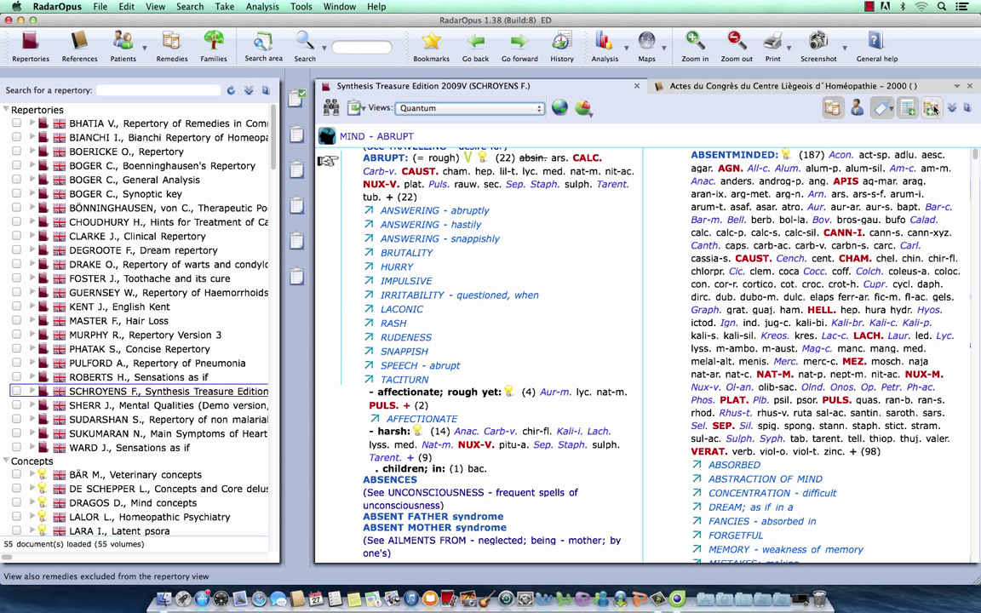
{"action": "mouse_move", "coordinate": [932, 109]}
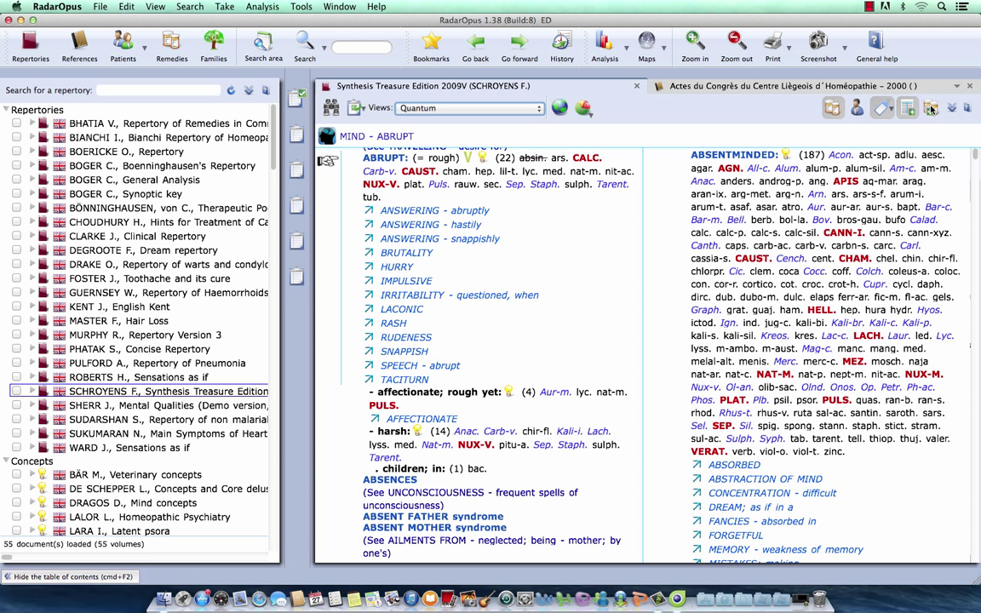
{"action": "mouse_move", "coordinate": [405, 200]}
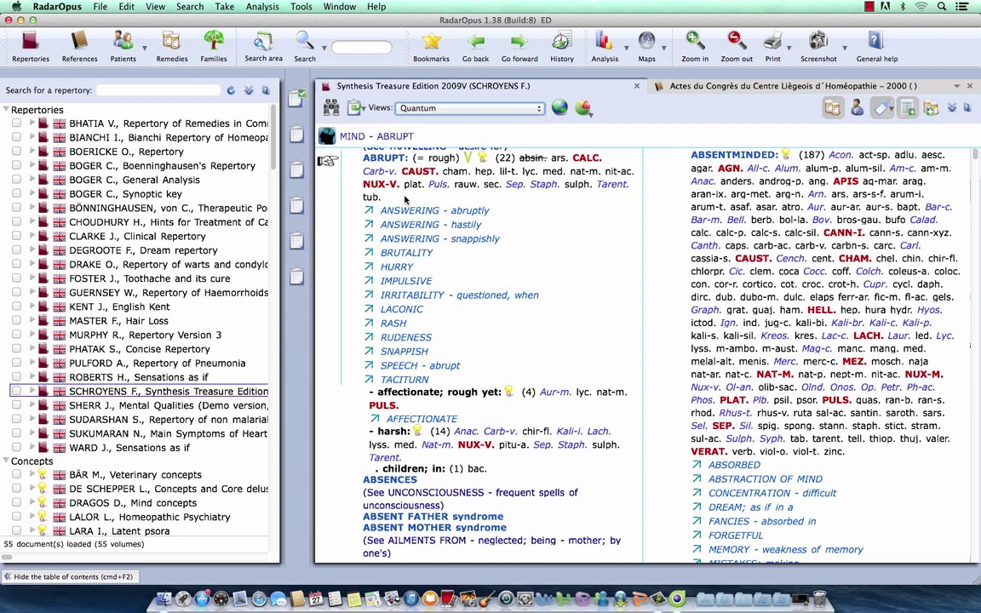
{"action": "mouse_move", "coordinate": [402, 199]}
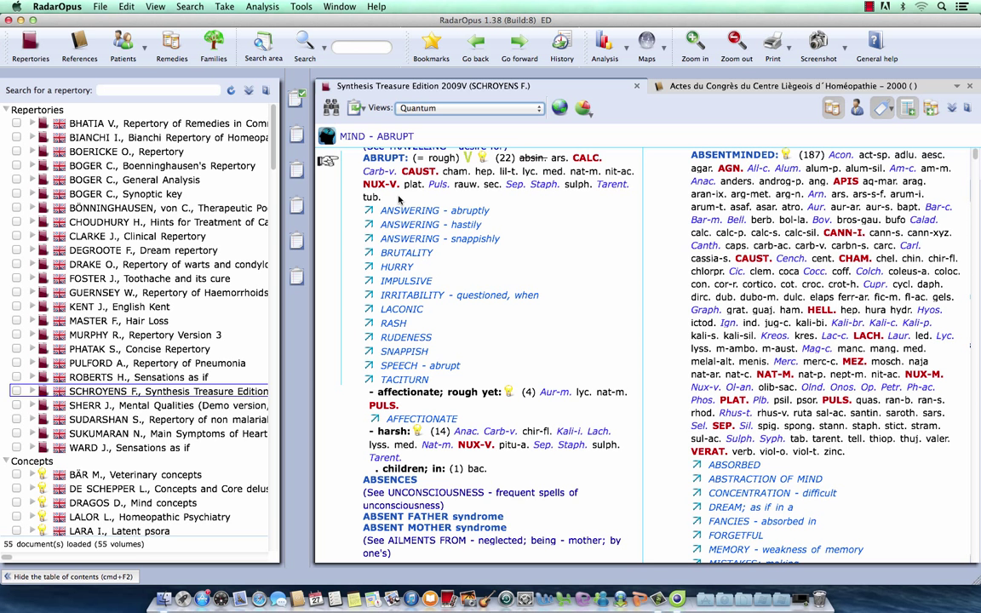
{"action": "mouse_move", "coordinate": [413, 107]}
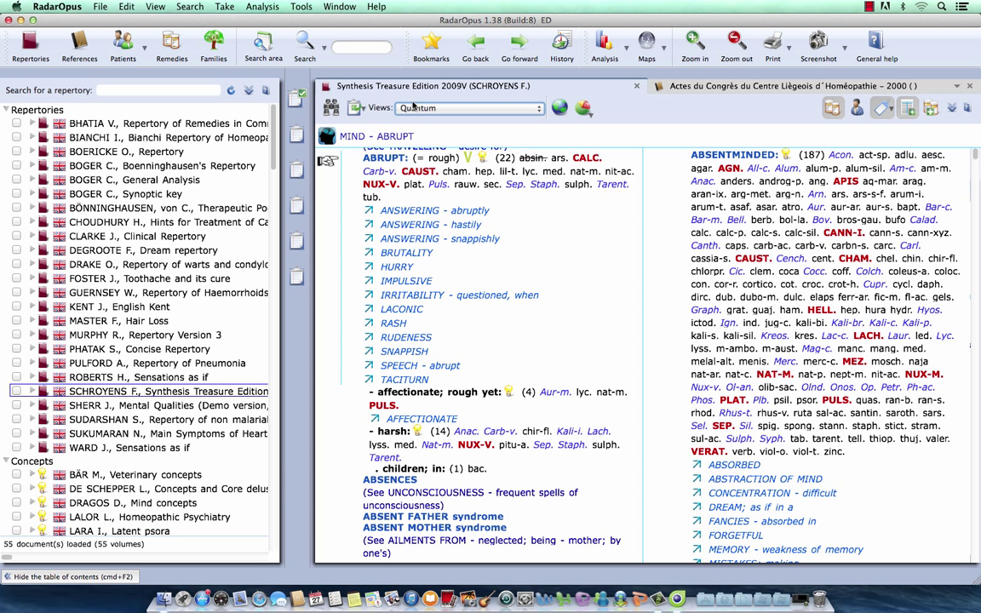
{"action": "mouse_move", "coordinate": [391, 200]}
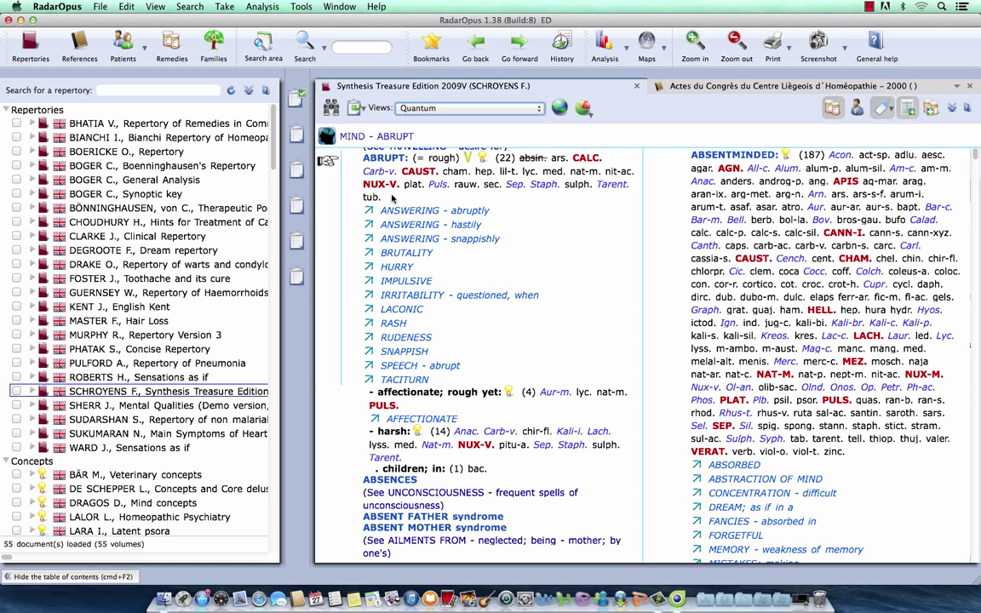
{"action": "mouse_move", "coordinate": [771, 186]}
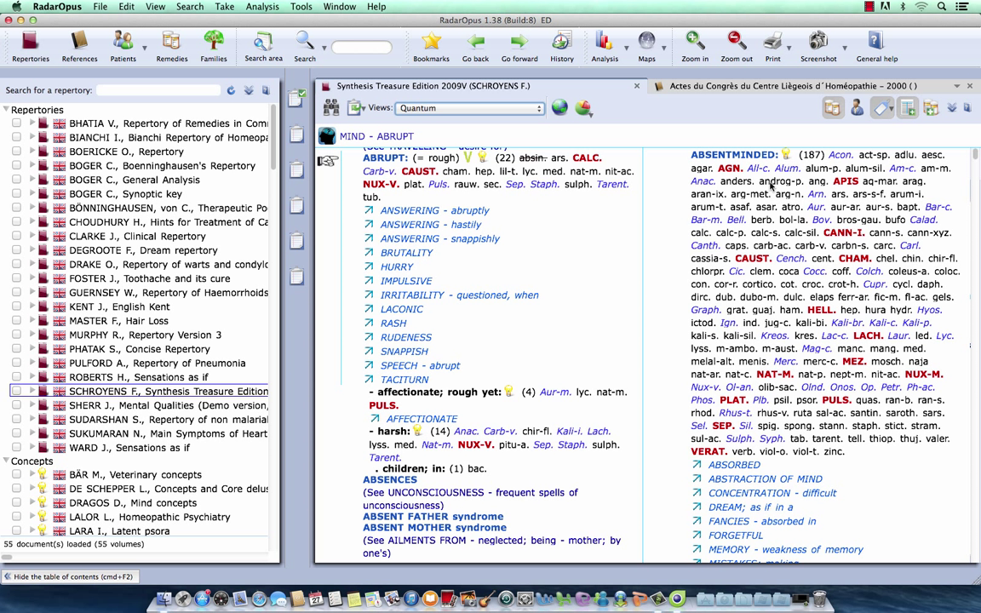
{"action": "mouse_move", "coordinate": [930, 107]}
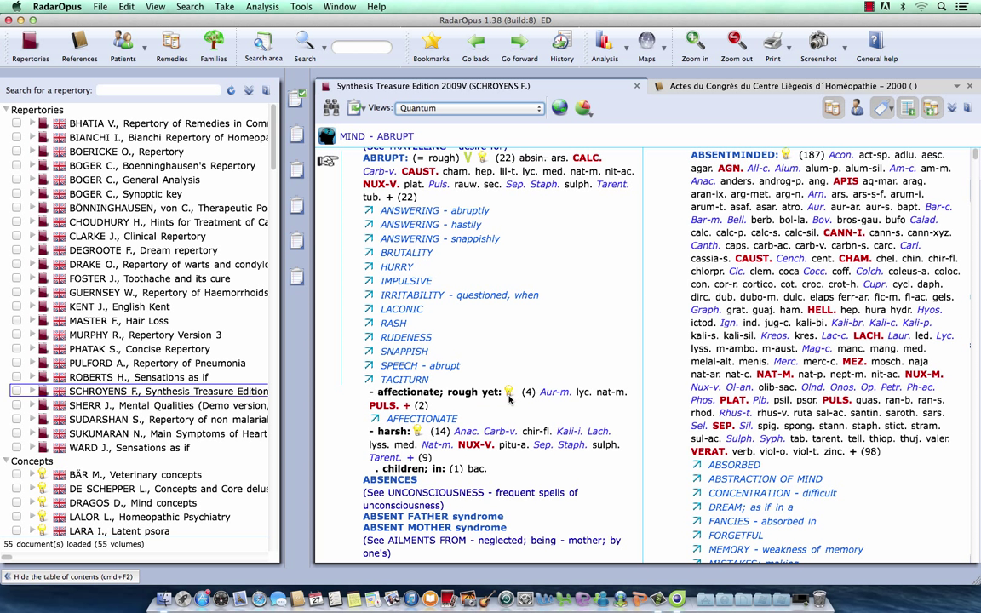
{"action": "mouse_move", "coordinate": [433, 414]}
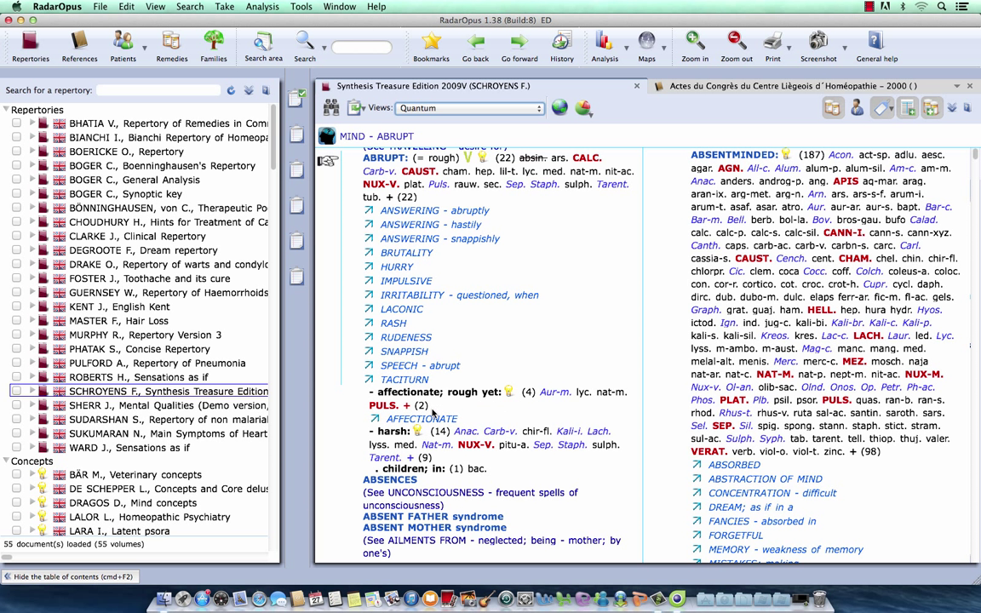
{"action": "mouse_move", "coordinate": [434, 415]}
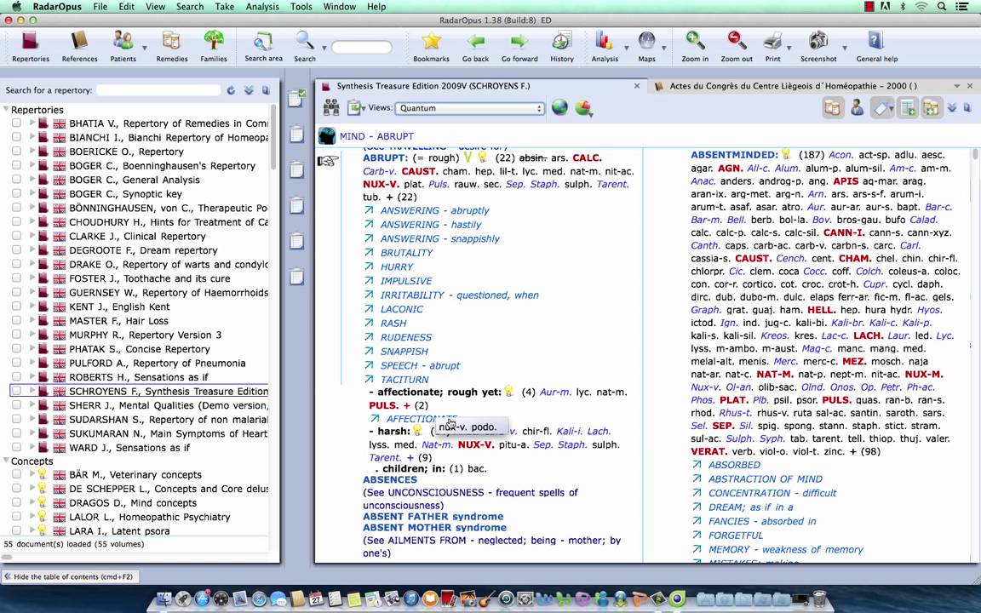
{"action": "mouse_move", "coordinate": [472, 427]}
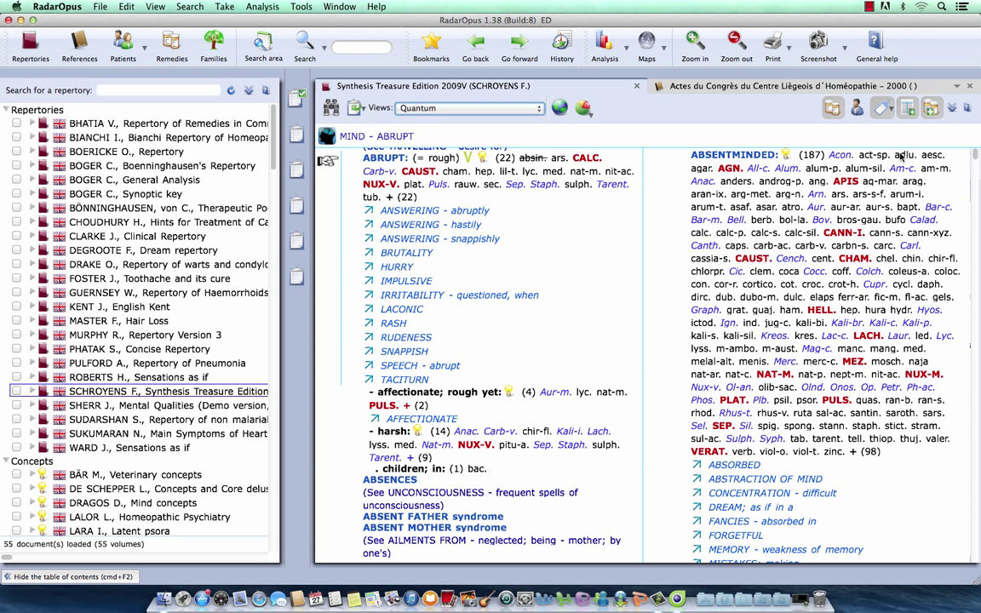
{"action": "mouse_move", "coordinate": [931, 108]}
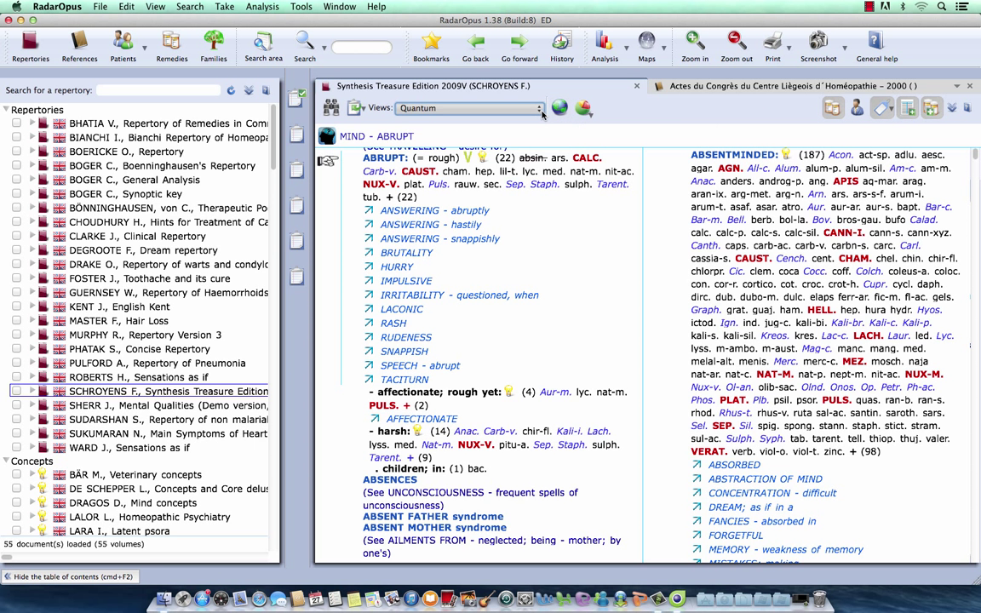
Step: Pick 'Kent Repertory (revised)' from the Views dropdown instead of Quantum
{"action": "left_click", "coordinate": [540, 107]}
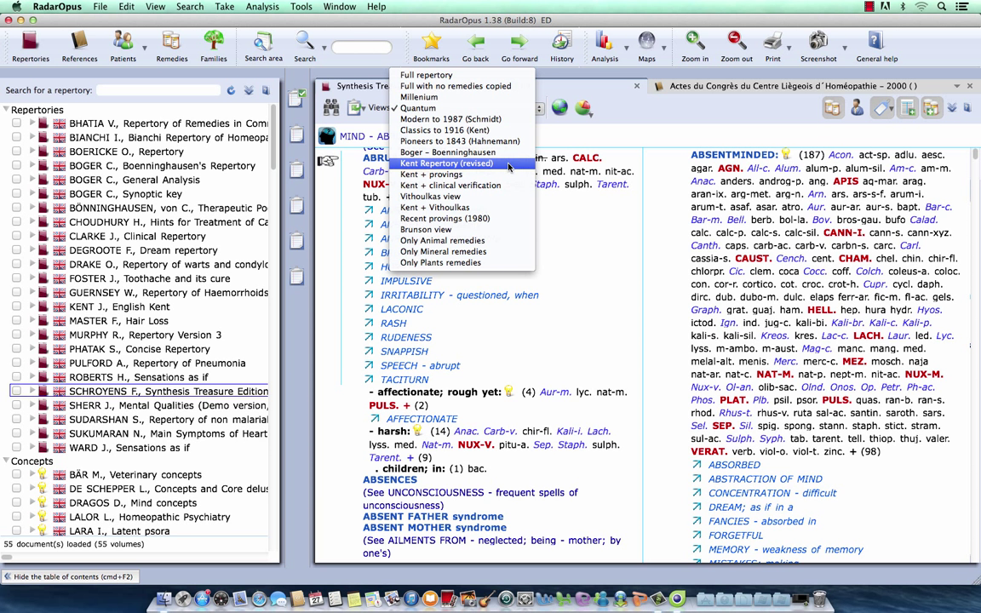
{"action": "left_click", "coordinate": [446, 163]}
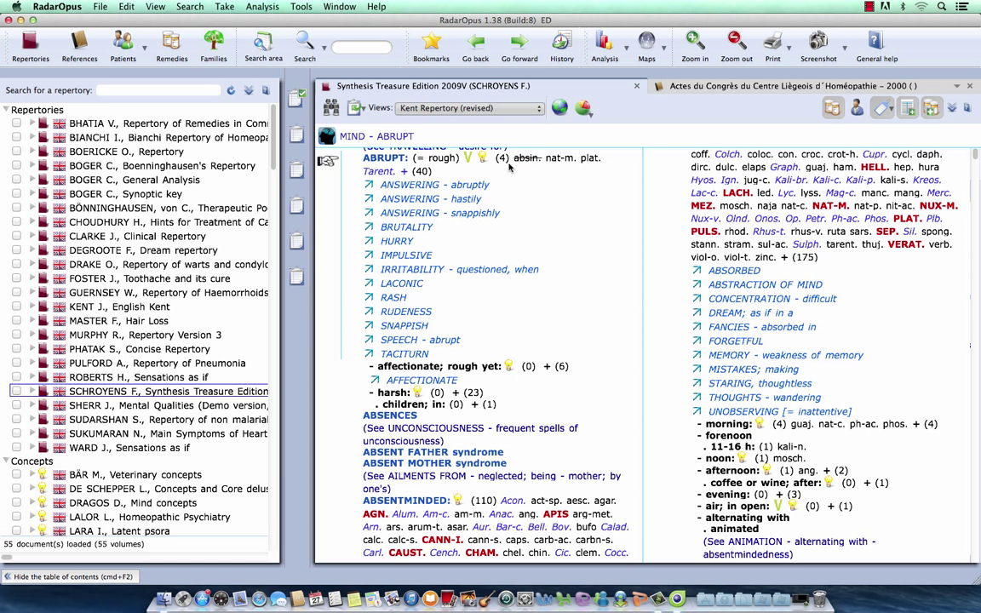
{"action": "mouse_move", "coordinate": [504, 164]}
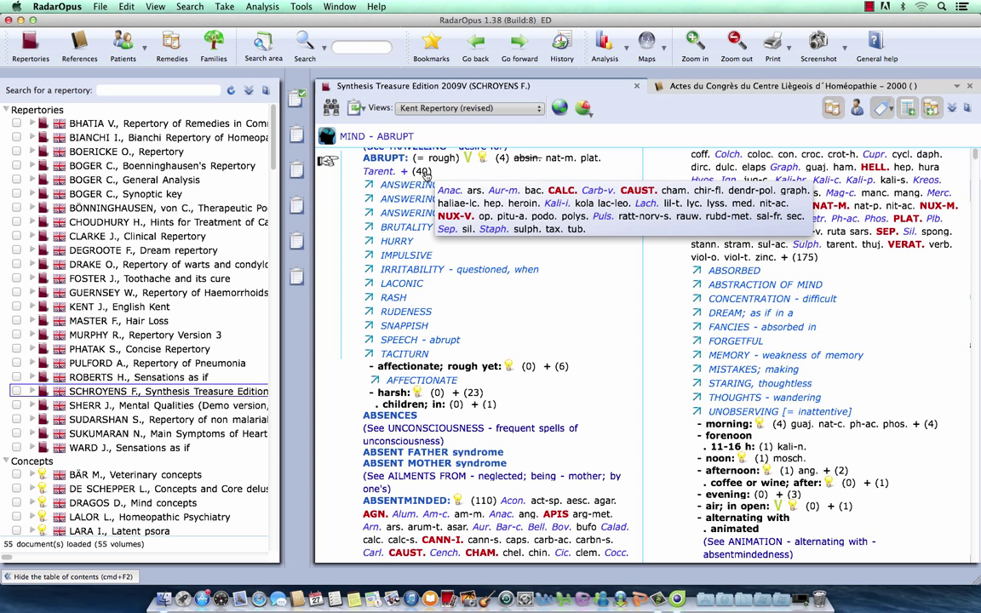
{"action": "mouse_move", "coordinate": [468, 195]}
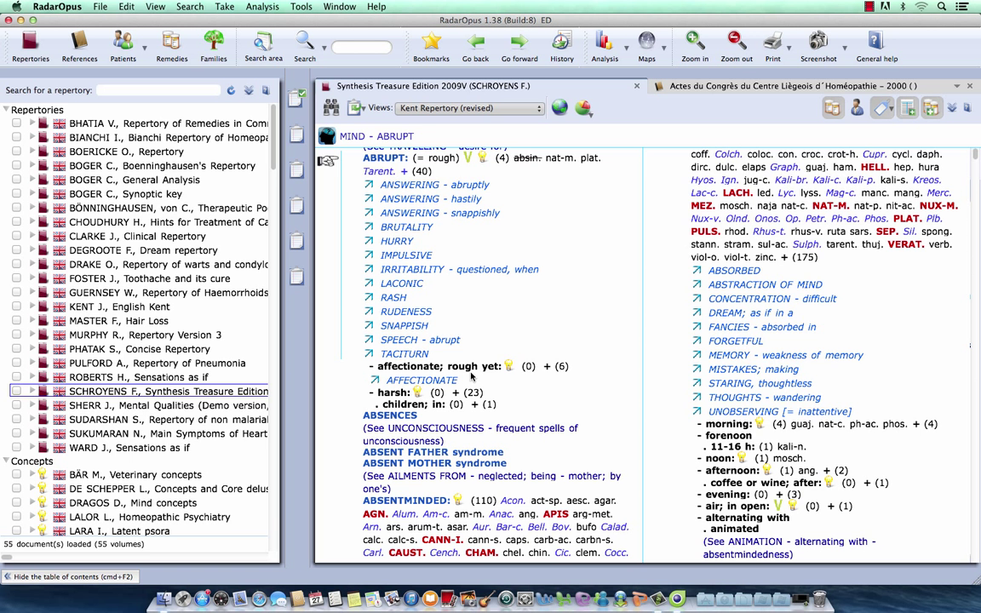
{"action": "mouse_move", "coordinate": [517, 378]}
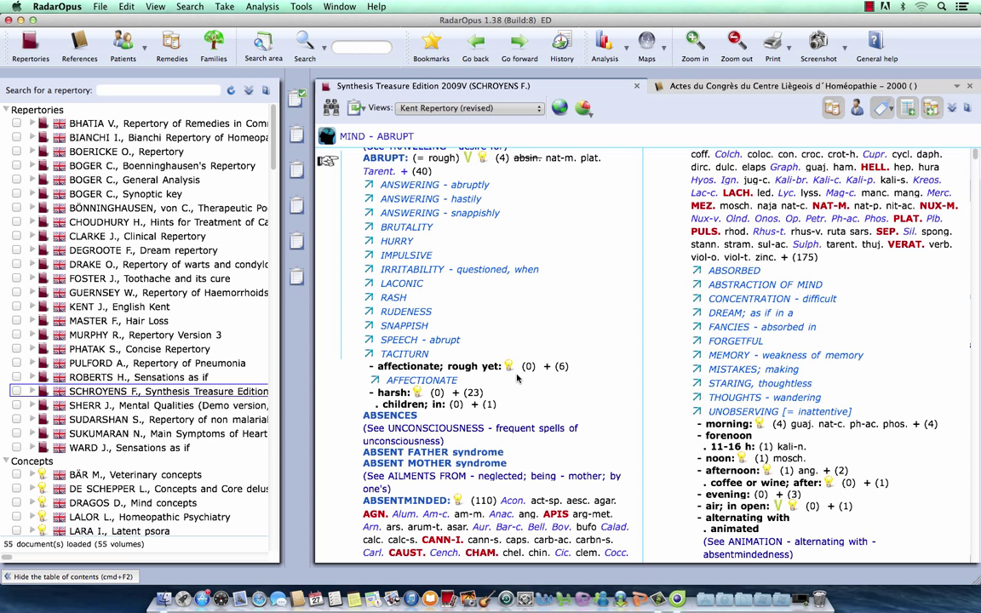
{"action": "mouse_move", "coordinate": [528, 378]}
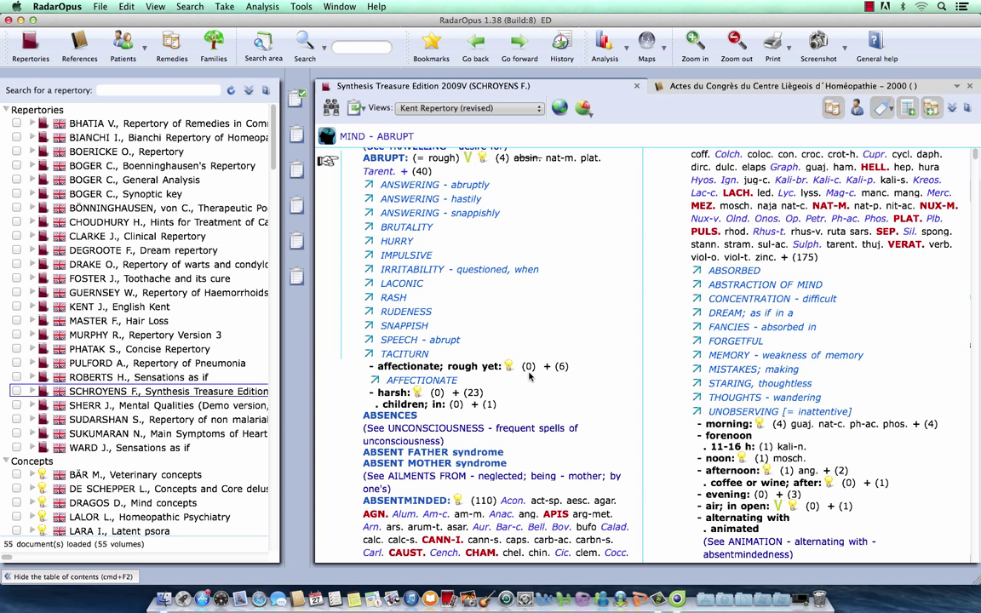
{"action": "mouse_move", "coordinate": [561, 366]}
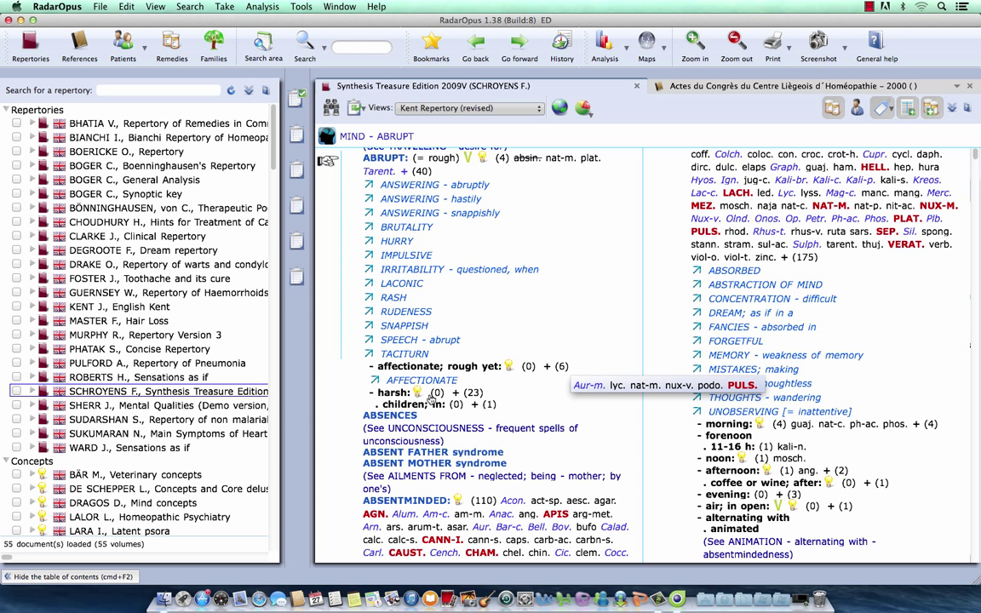
{"action": "mouse_move", "coordinate": [438, 406]}
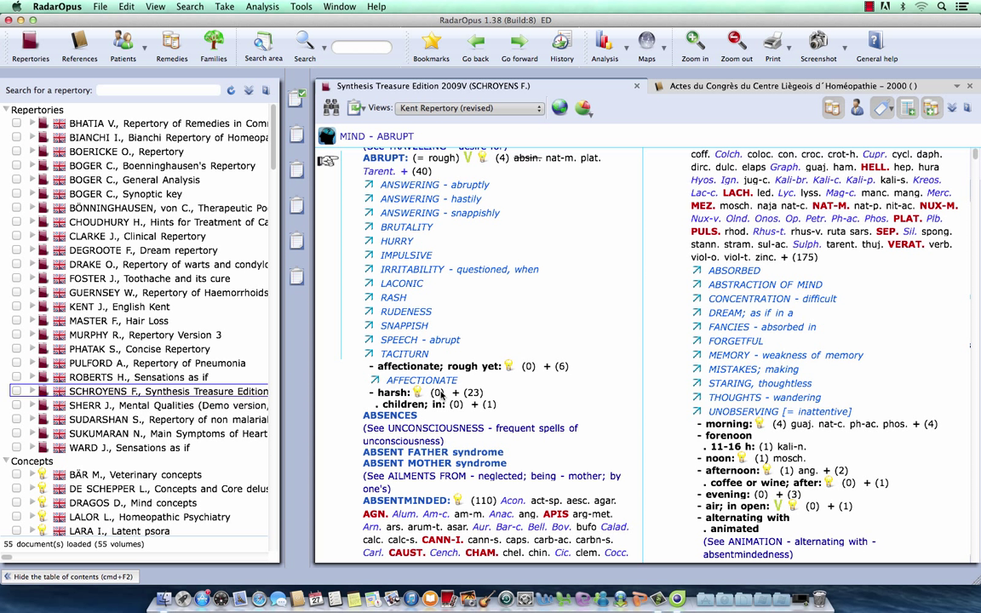
{"action": "mouse_move", "coordinate": [450, 404]}
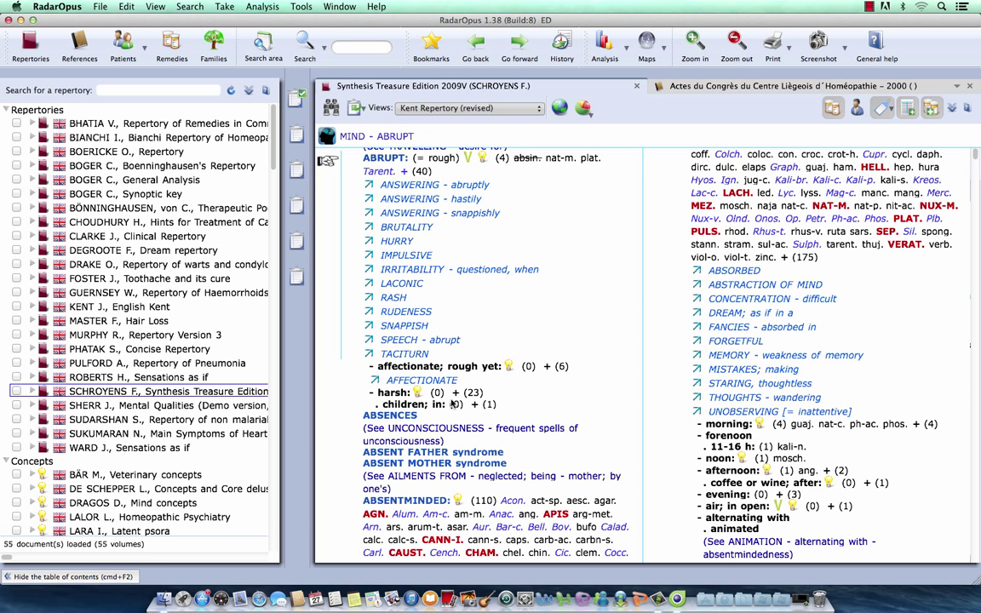
{"action": "mouse_move", "coordinate": [451, 401]}
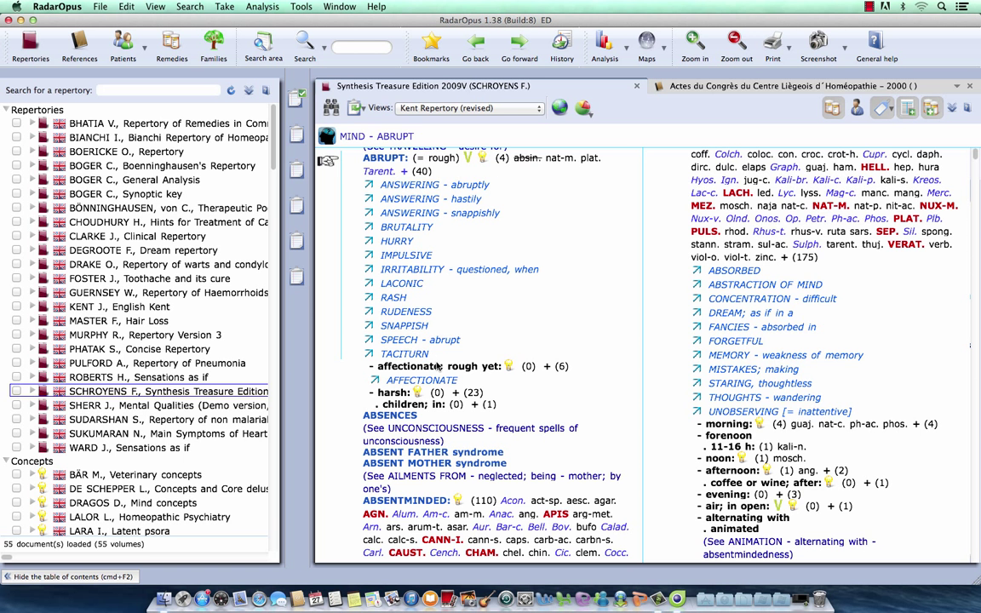
{"action": "mouse_move", "coordinate": [445, 411]}
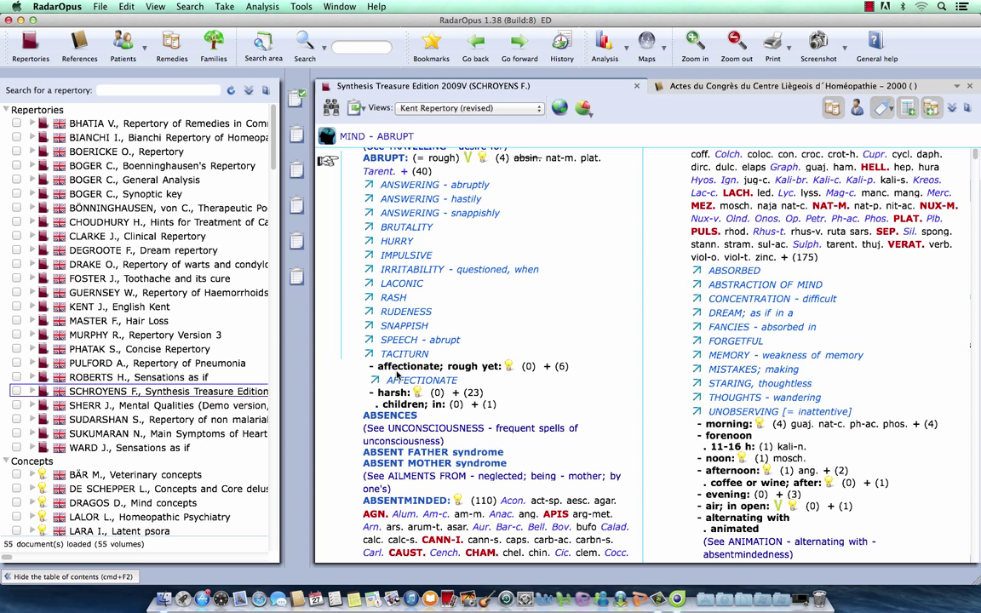
{"action": "mouse_move", "coordinate": [452, 395]}
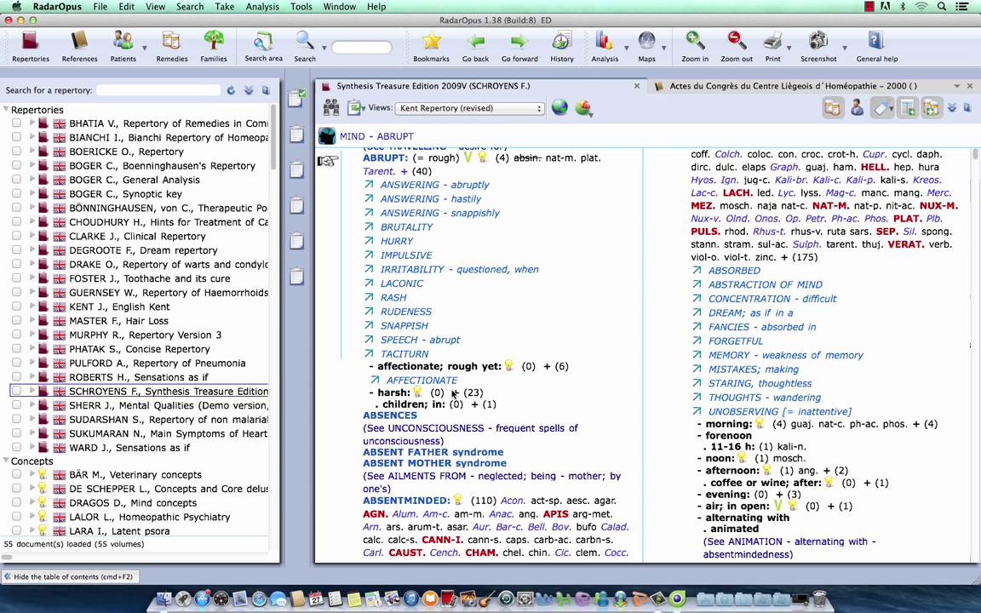
{"action": "mouse_move", "coordinate": [438, 412]}
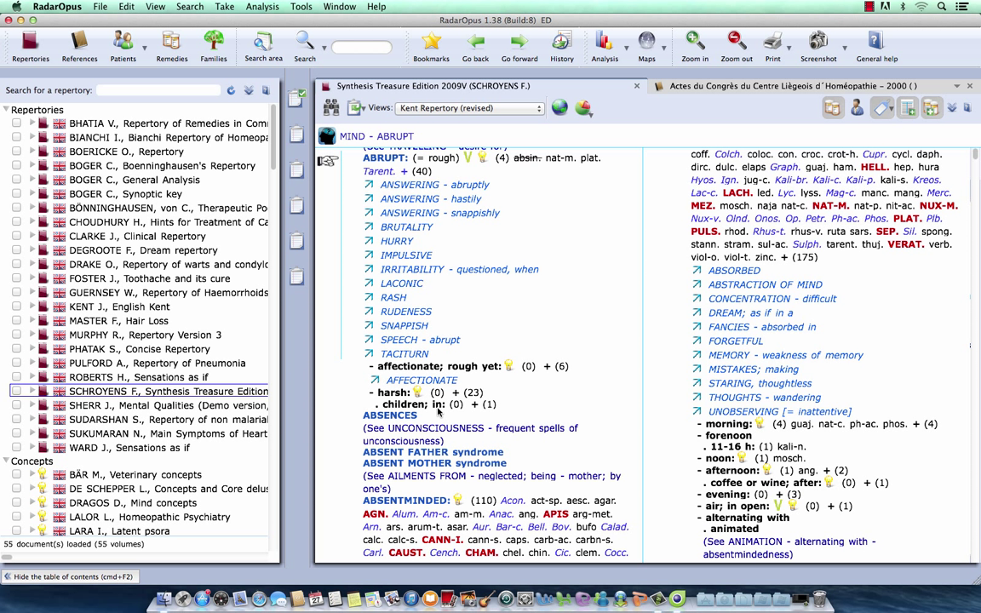
{"action": "mouse_move", "coordinate": [449, 403]}
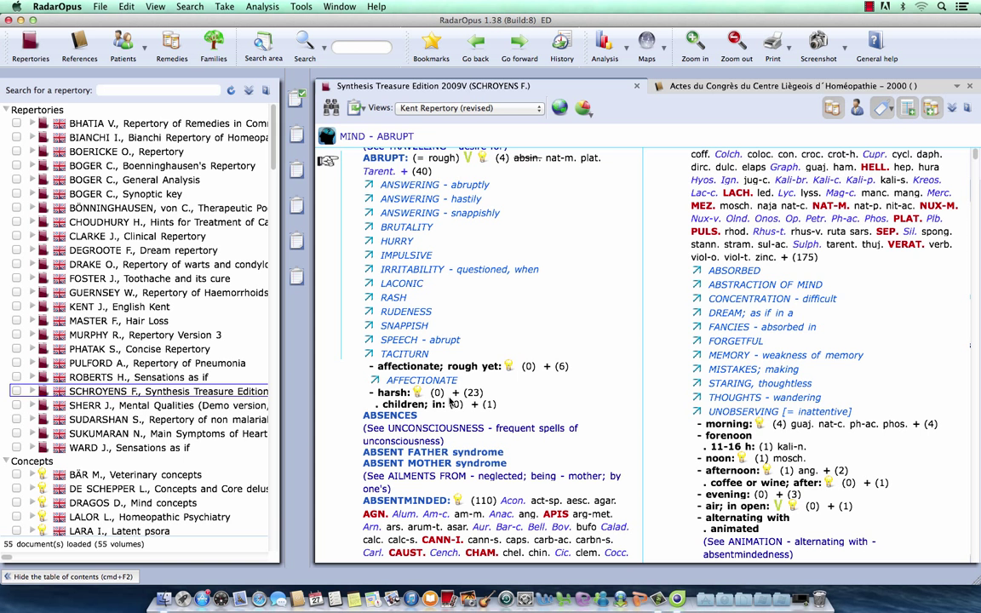
{"action": "mouse_move", "coordinate": [804, 245]}
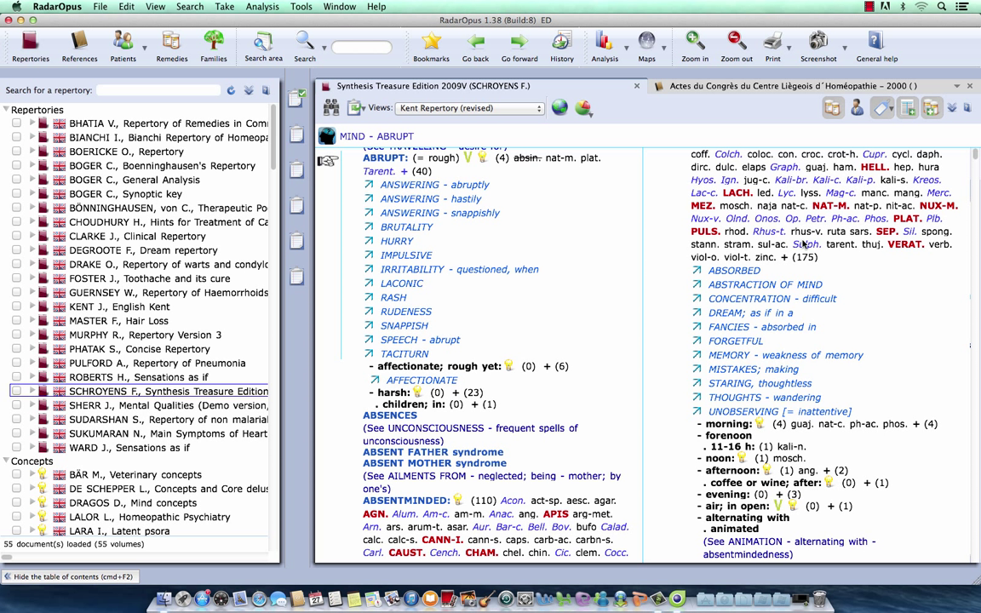
{"action": "mouse_move", "coordinate": [907, 107]}
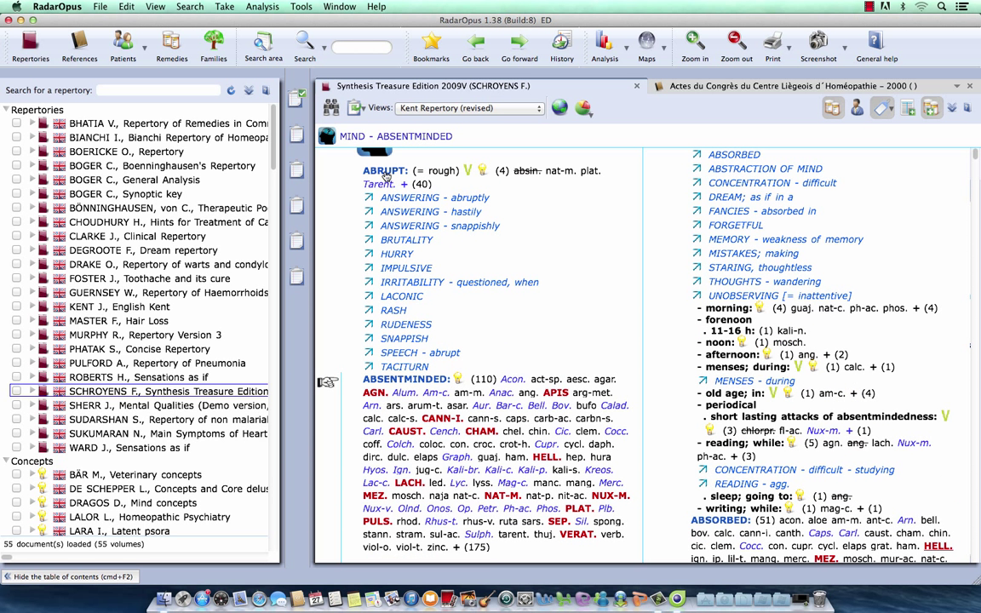
{"action": "mouse_move", "coordinate": [486, 400]}
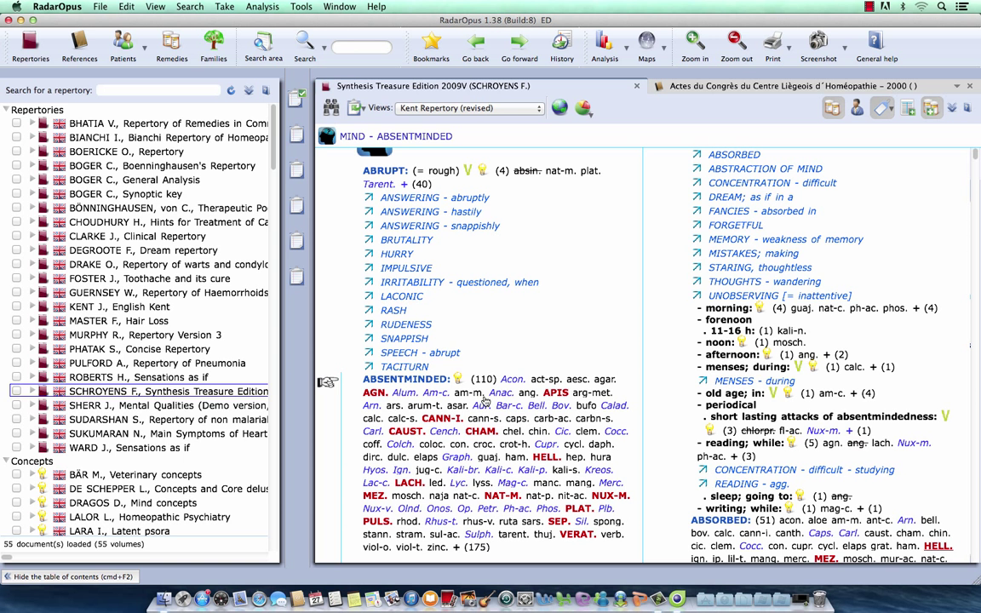
{"action": "mouse_move", "coordinate": [480, 339]}
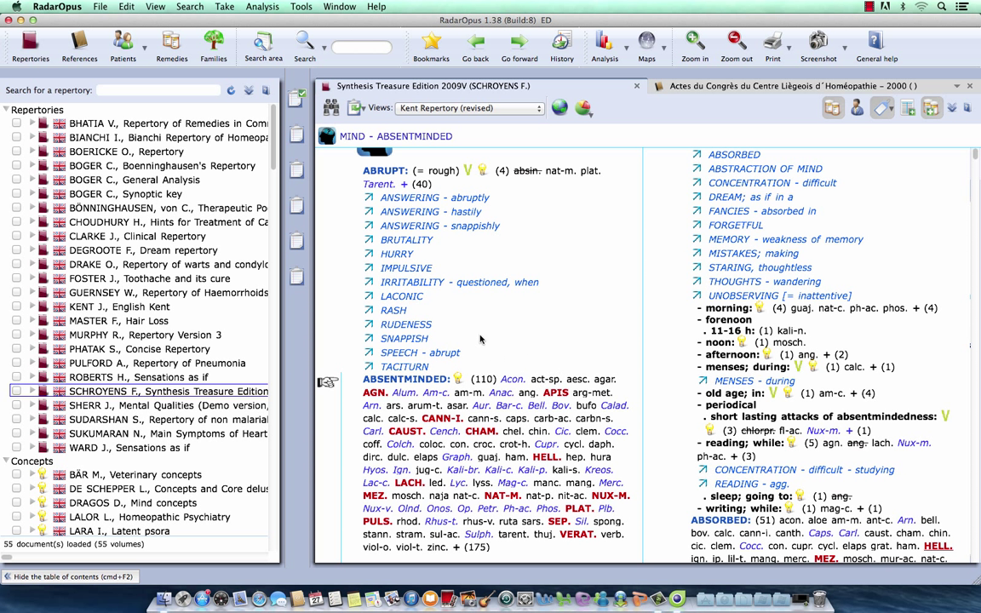
{"action": "mouse_move", "coordinate": [507, 376]}
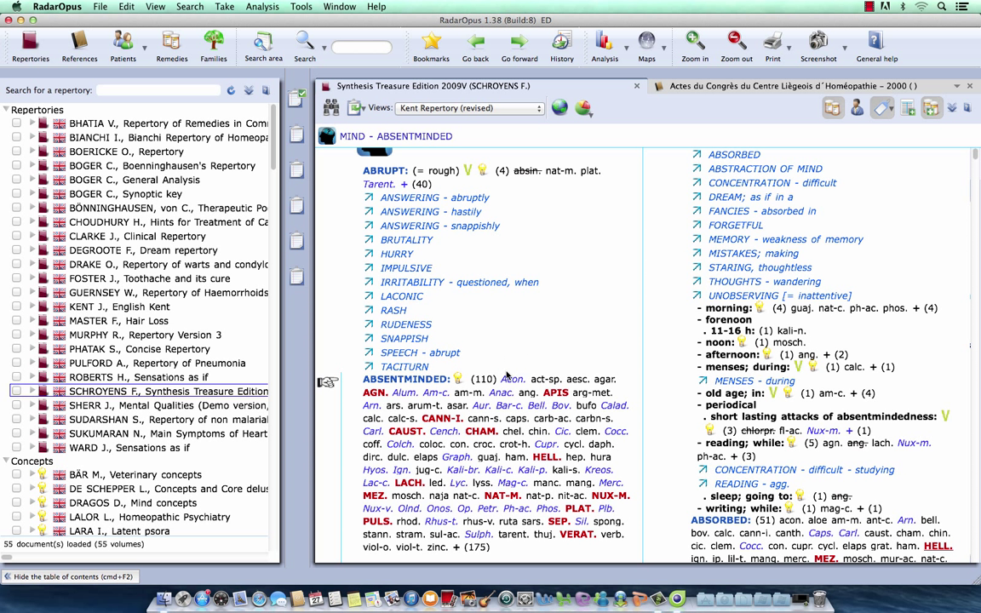
{"action": "mouse_move", "coordinate": [506, 374]}
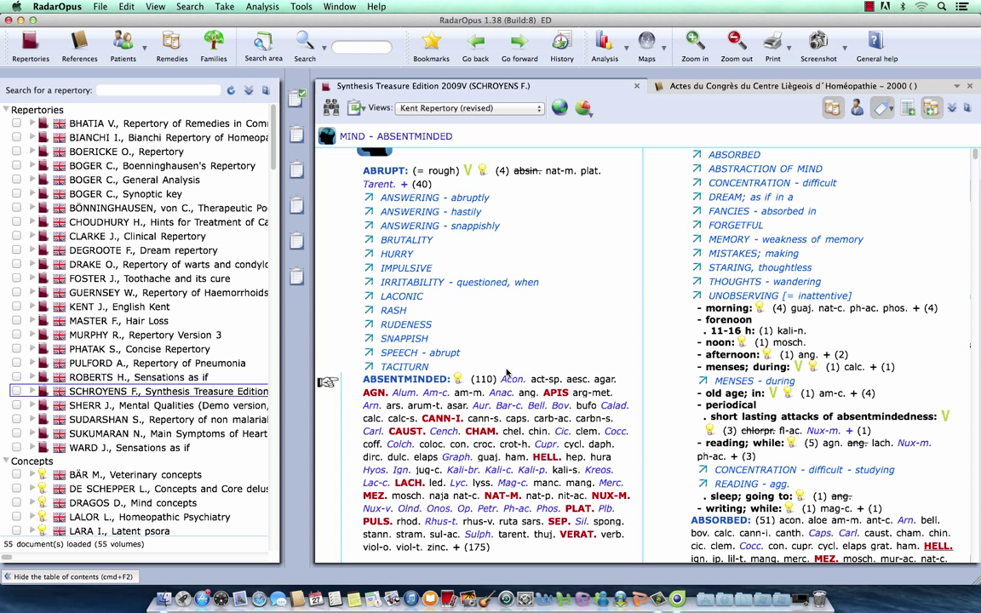
{"action": "mouse_move", "coordinate": [509, 279]}
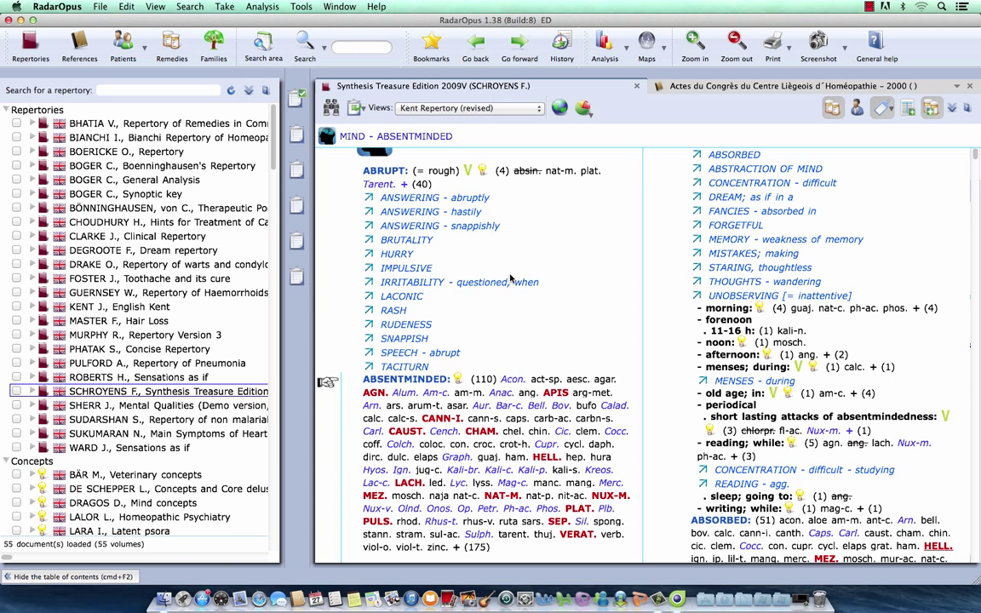
Step: At Mind – Absentminded, open the Views dropdown beside Kent Repertory (revised)
{"action": "left_click", "coordinate": [469, 109]}
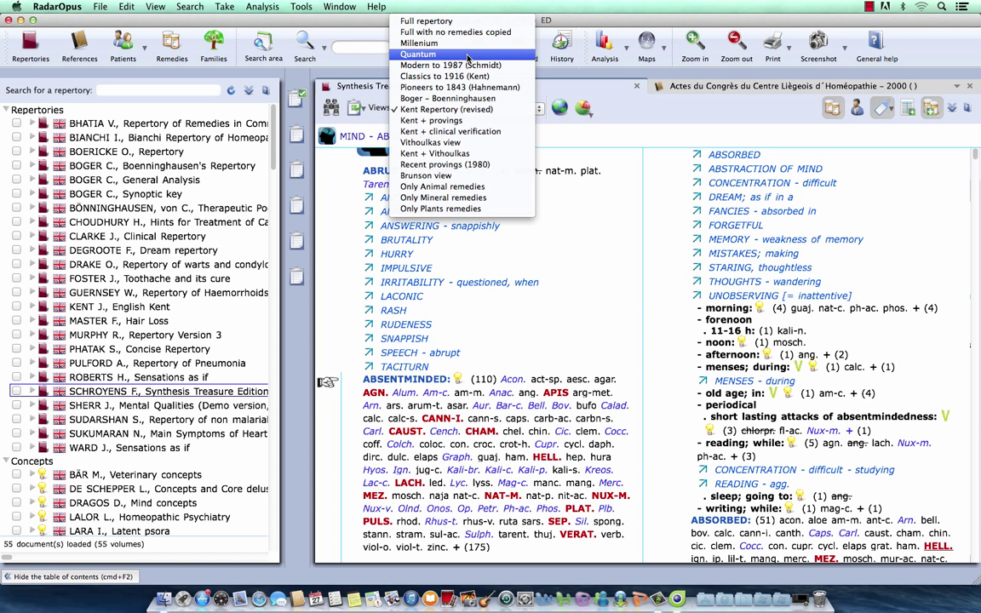
{"action": "mouse_move", "coordinate": [418, 43]}
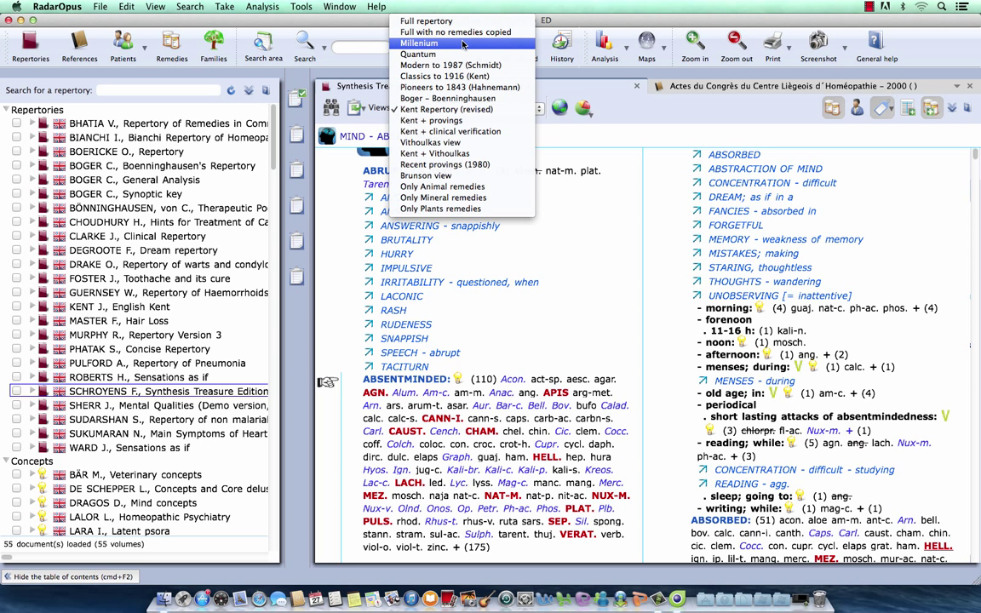
{"action": "mouse_move", "coordinate": [418, 55]}
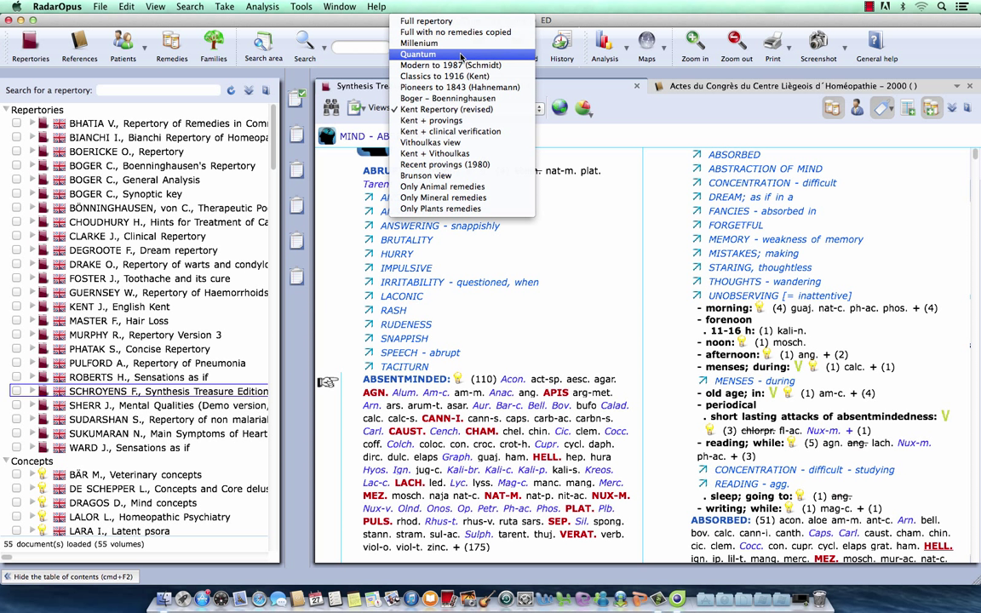
{"action": "mouse_move", "coordinate": [485, 57]}
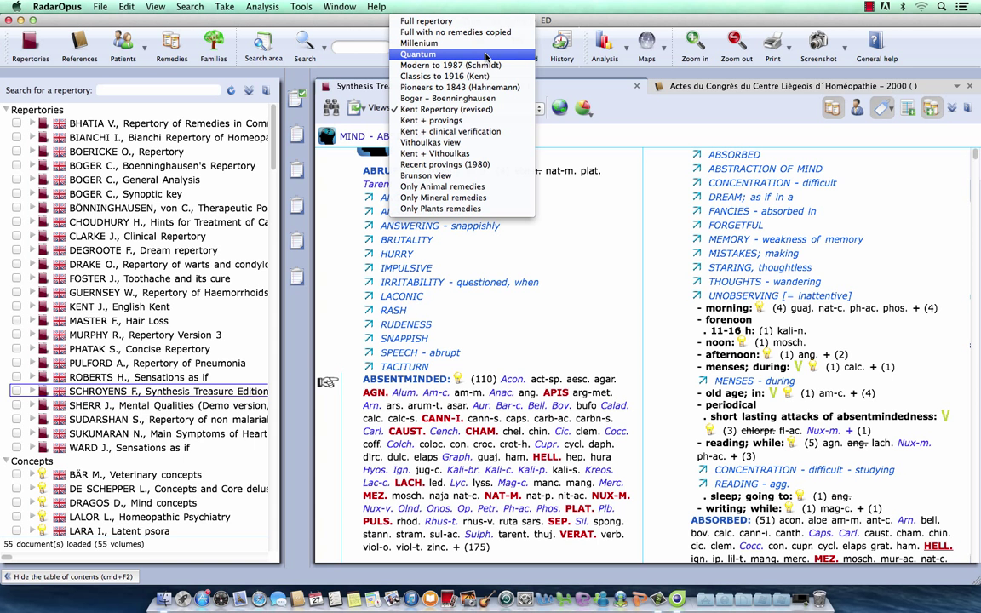
{"action": "mouse_move", "coordinate": [707, 122]}
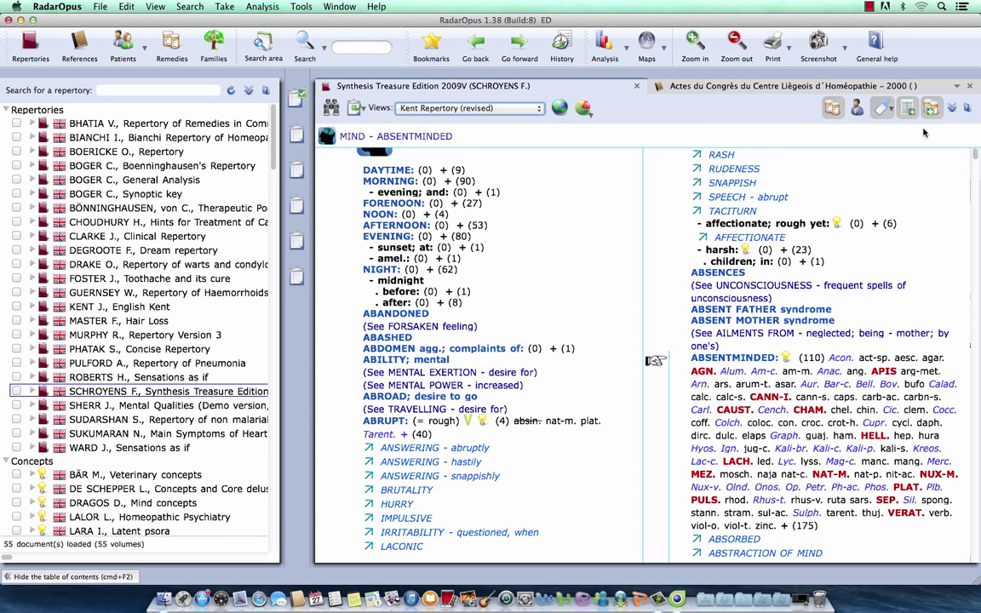
{"action": "mouse_move", "coordinate": [907, 108]}
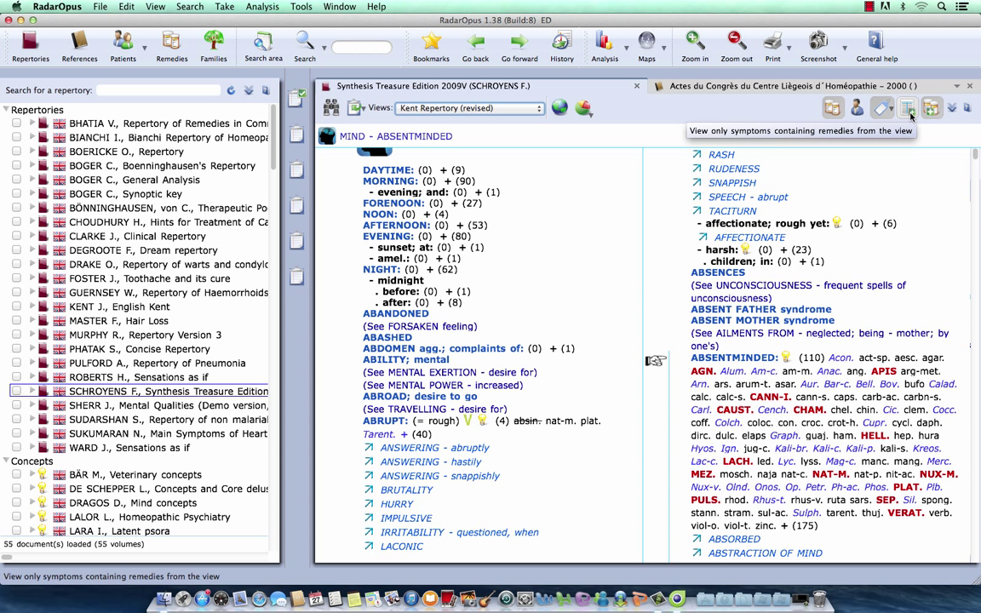
{"action": "mouse_move", "coordinate": [909, 118]}
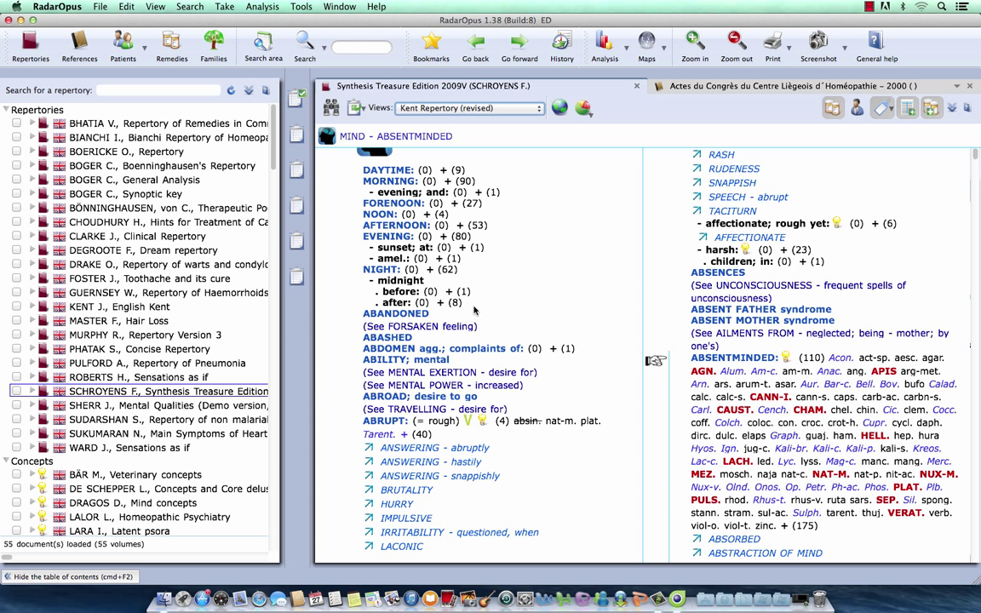
{"action": "mouse_move", "coordinate": [352, 271]}
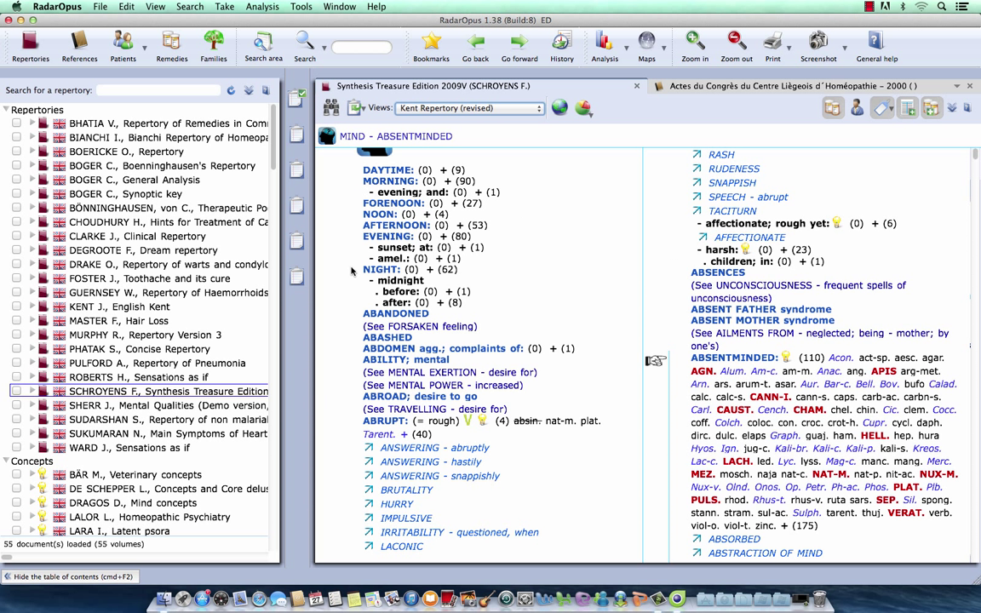
{"action": "mouse_move", "coordinate": [435, 178]}
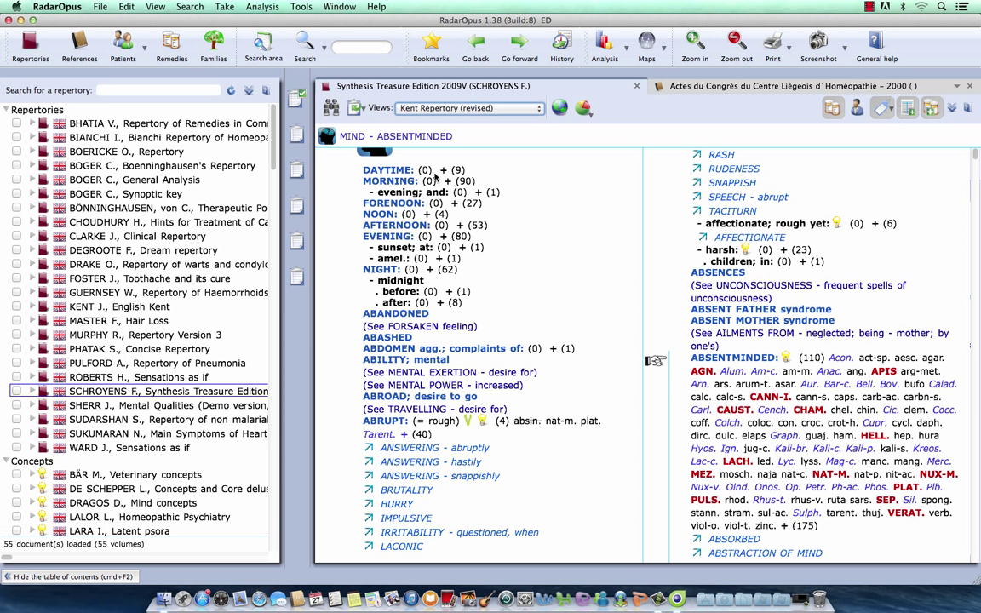
{"action": "mouse_move", "coordinate": [425, 258]}
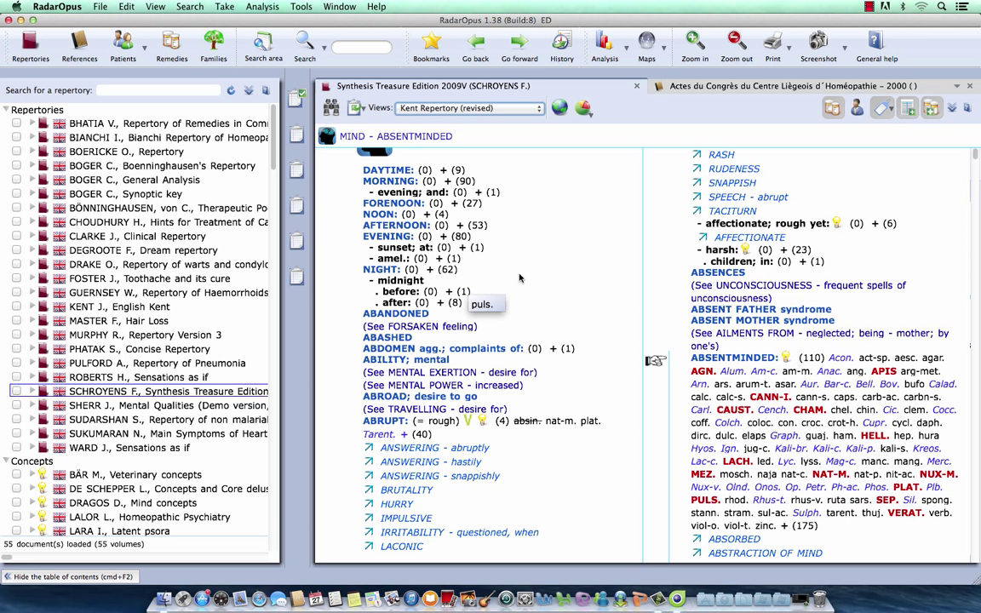
{"action": "mouse_move", "coordinate": [634, 258]}
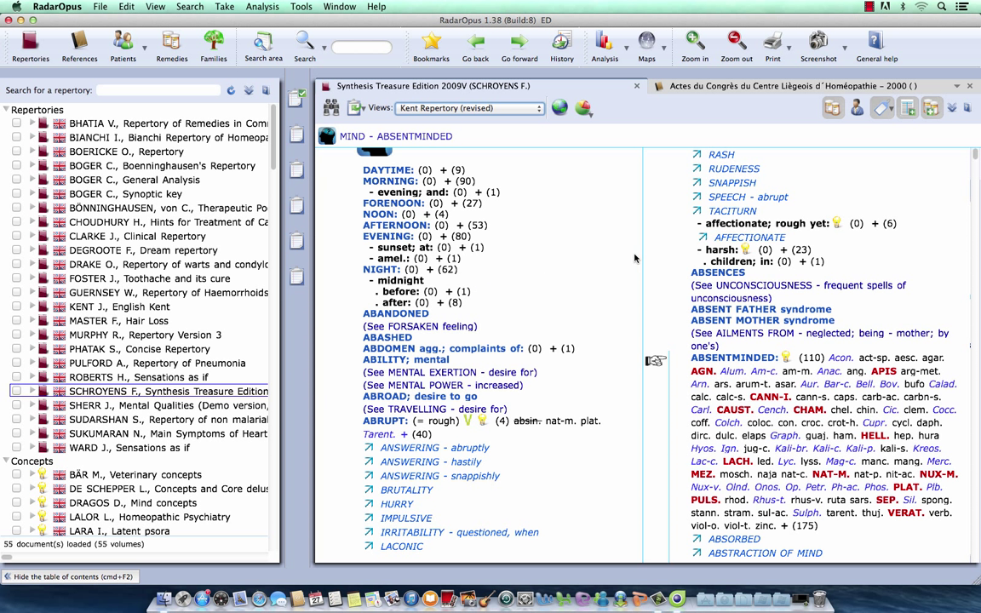
{"action": "mouse_move", "coordinate": [932, 107]}
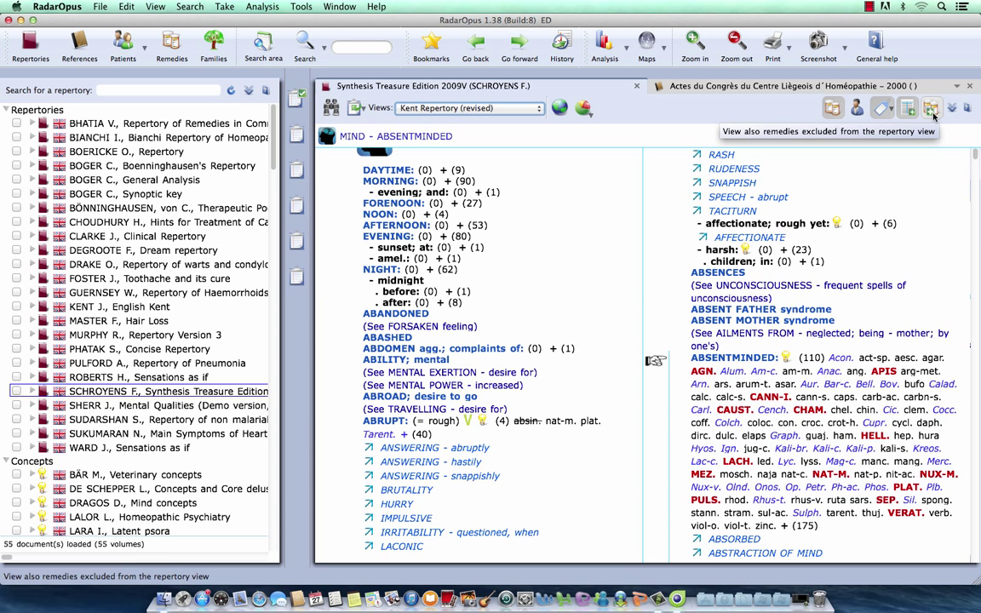